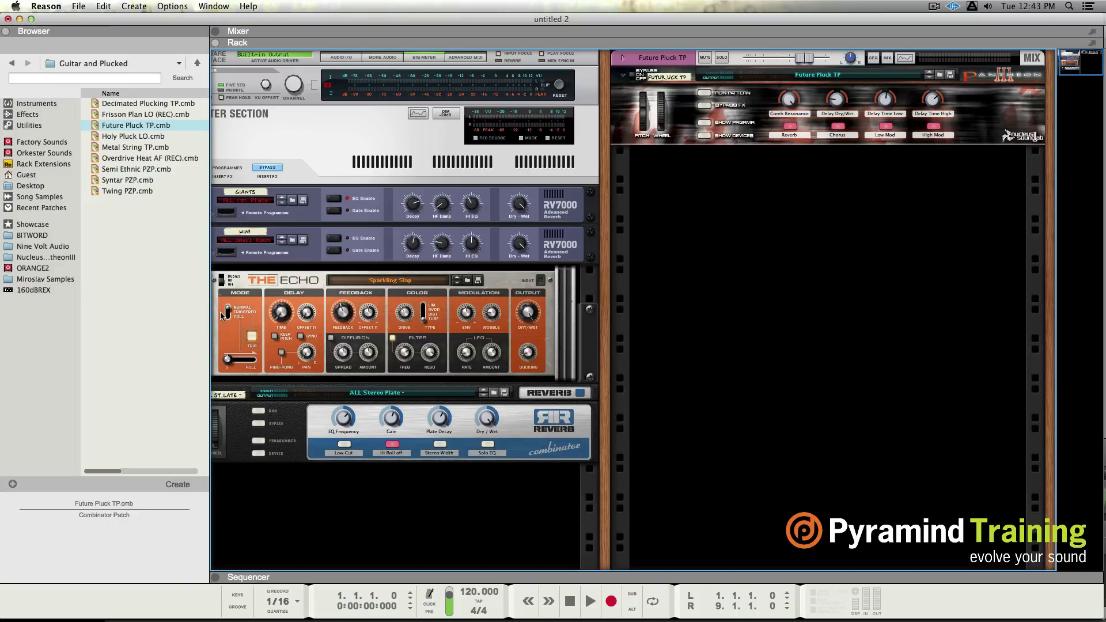
Step: Cycle through the Rack, Sequencer and Mixer views, ending in the Sequencer
key("f6")
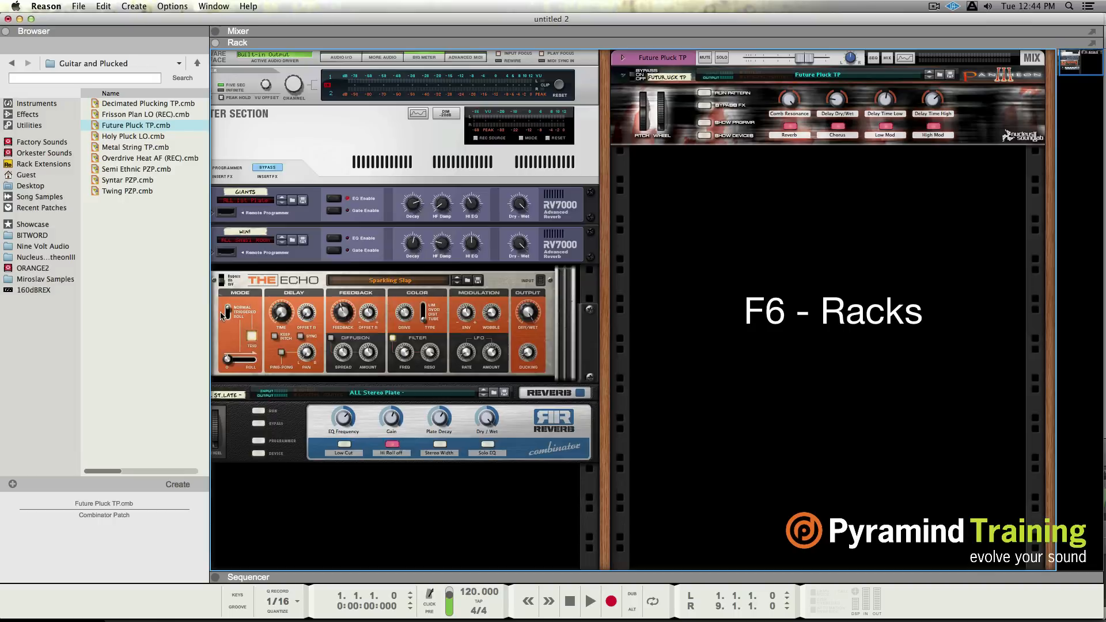
key("f7")
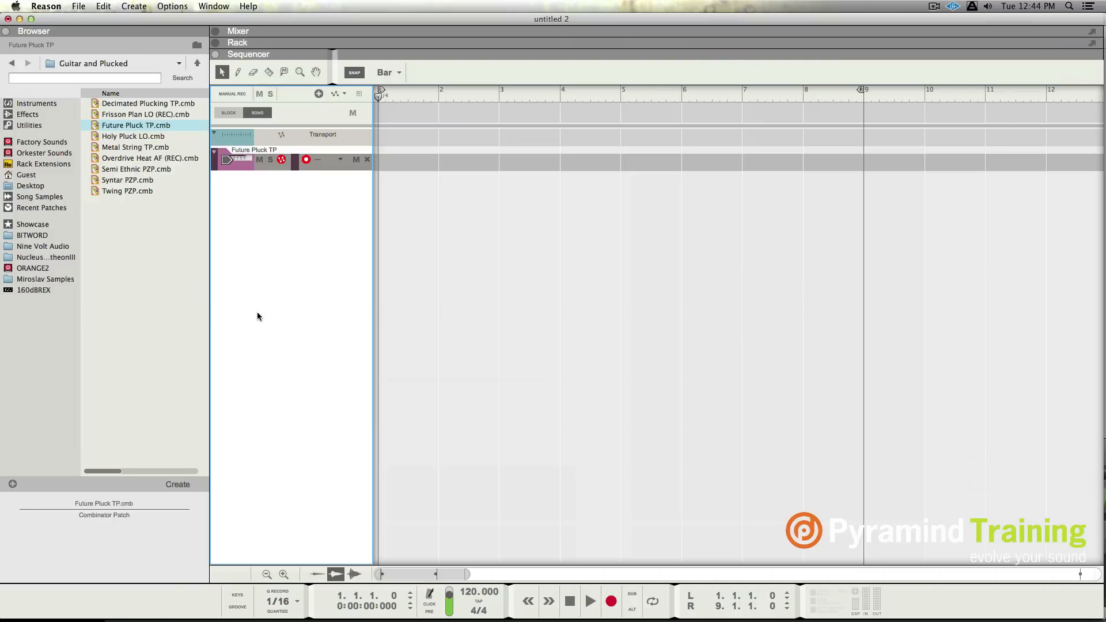
mouse_move(253, 211)
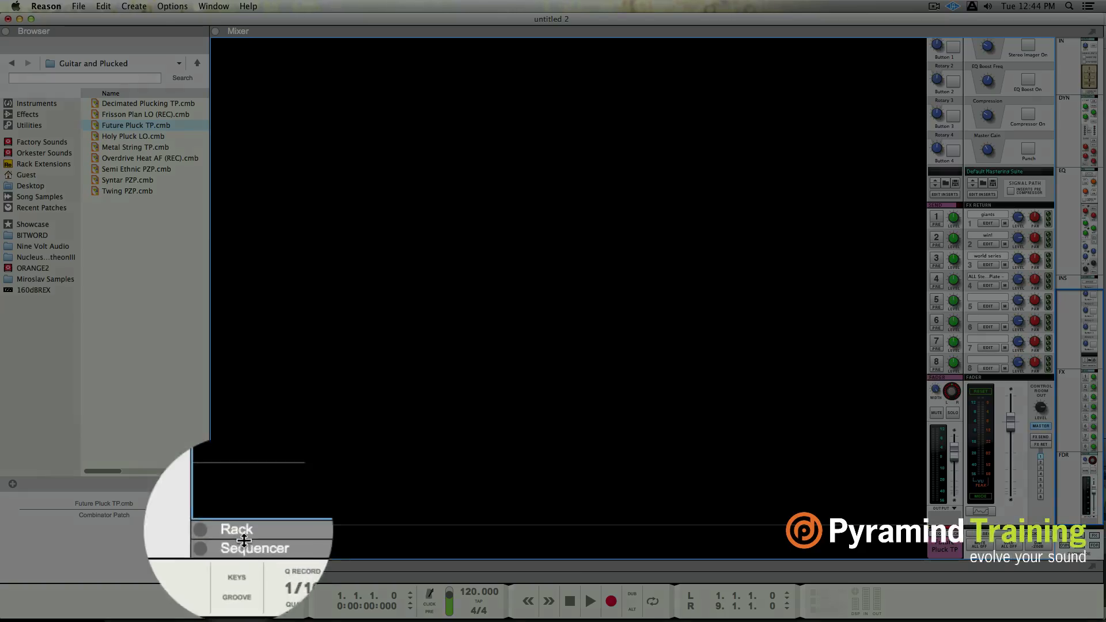
left_click(254, 548)
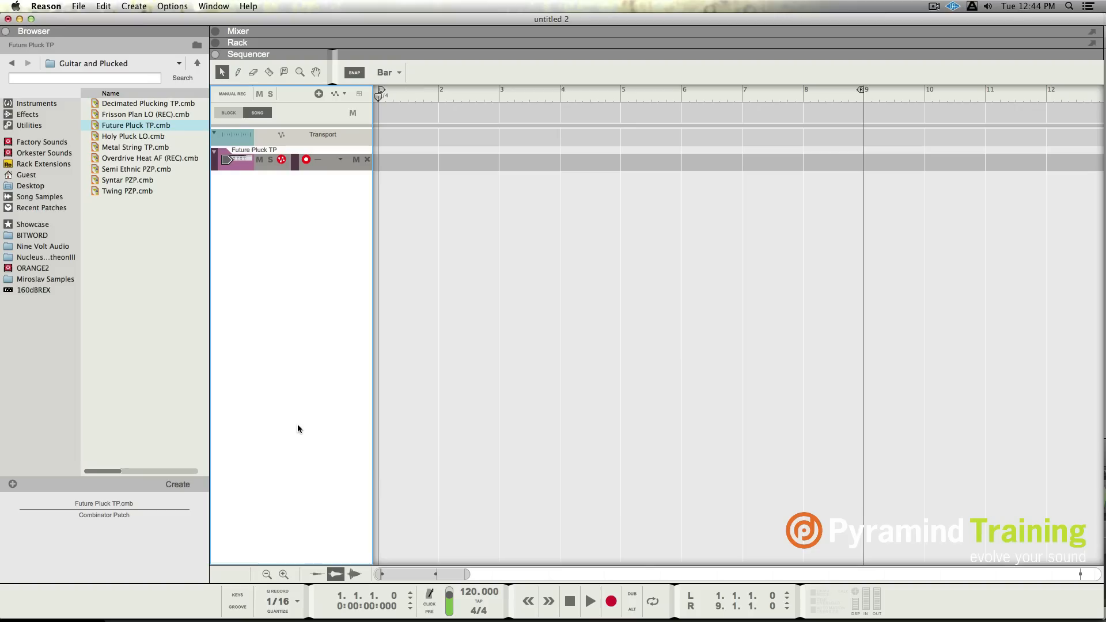
mouse_move(211, 58)
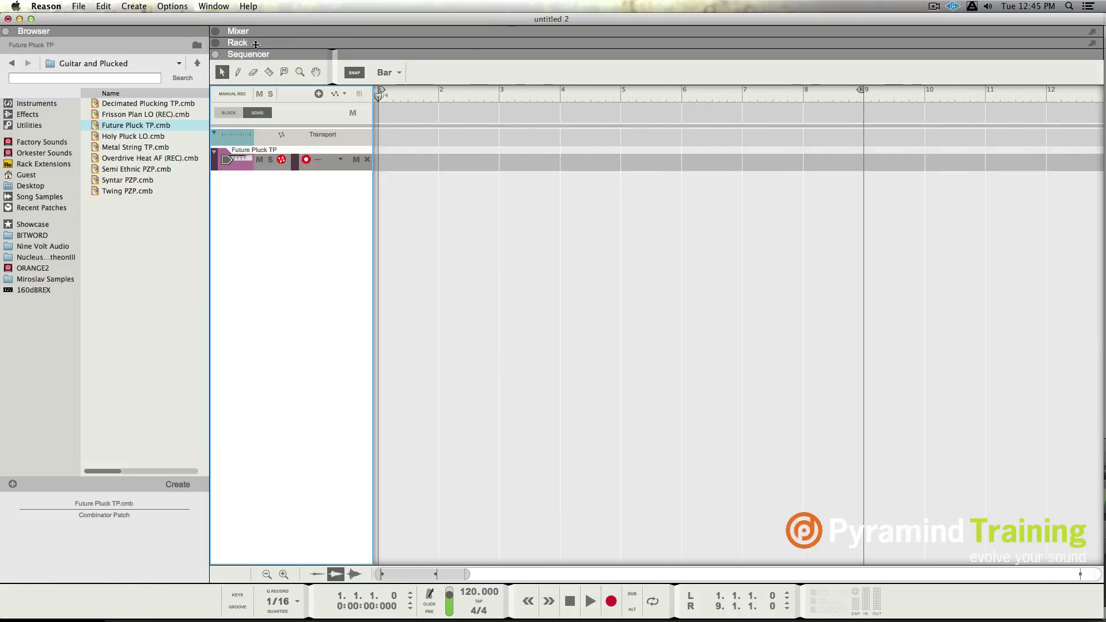
left_click(238, 30)
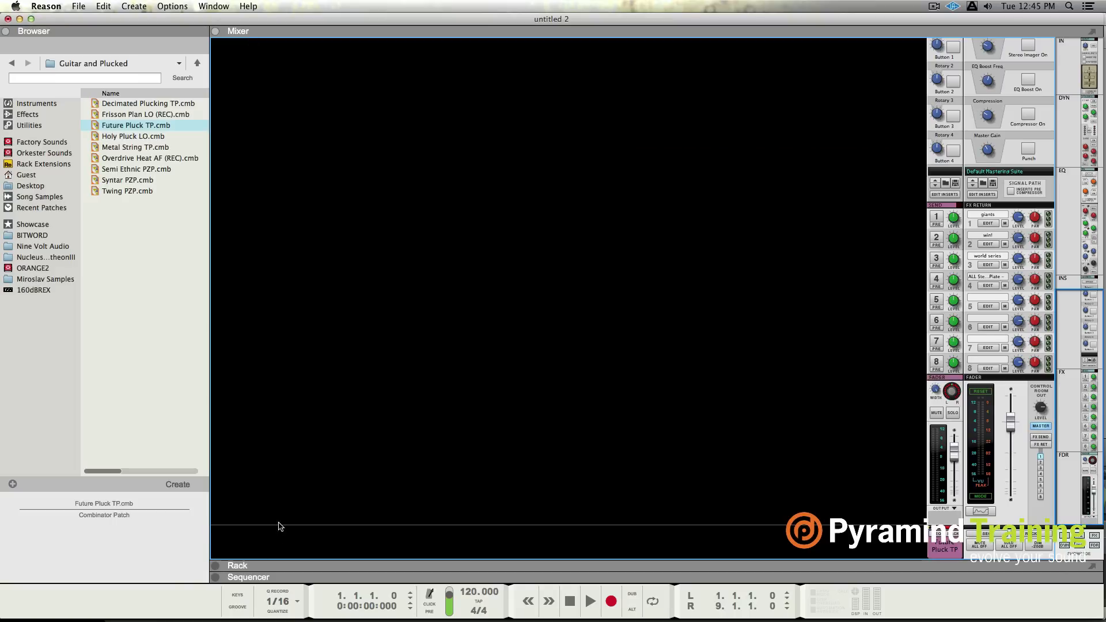
left_click(248, 576)
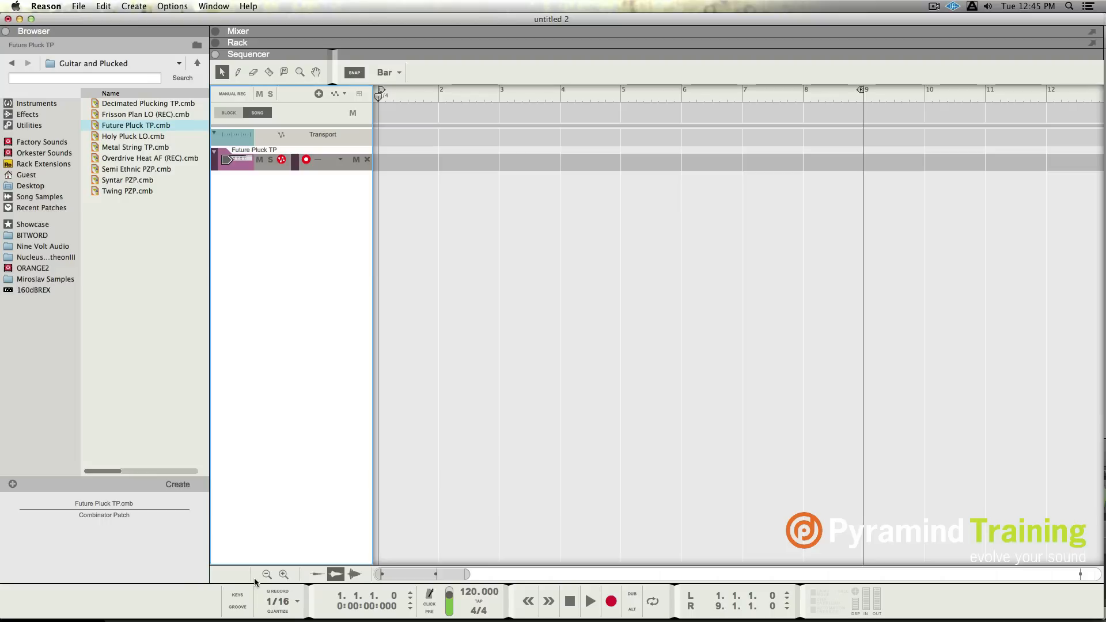
mouse_move(455, 315)
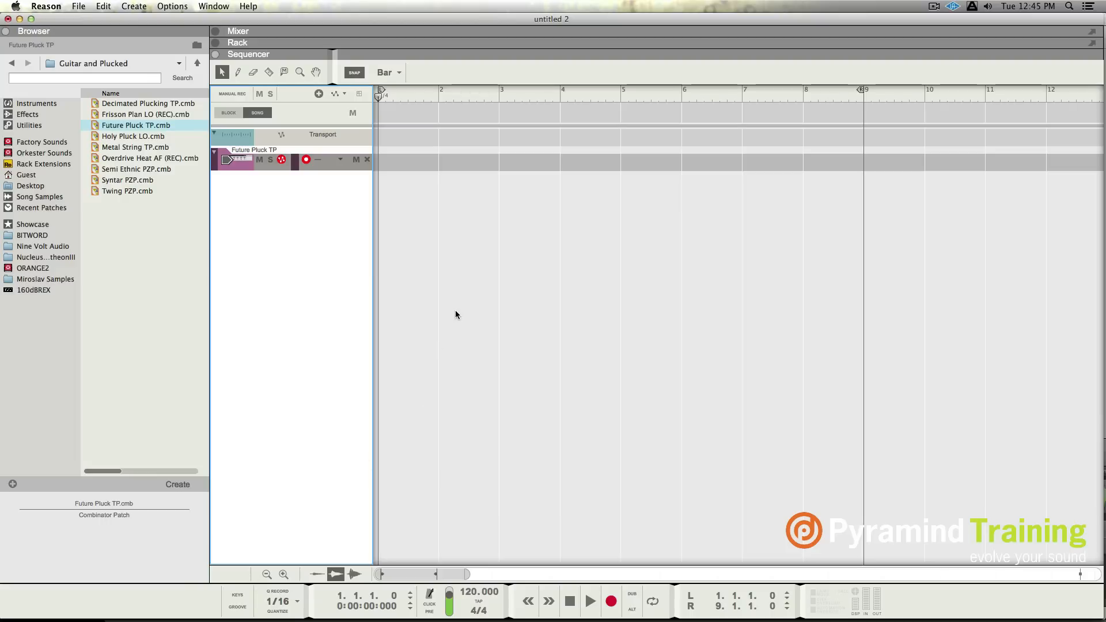
mouse_move(220, 607)
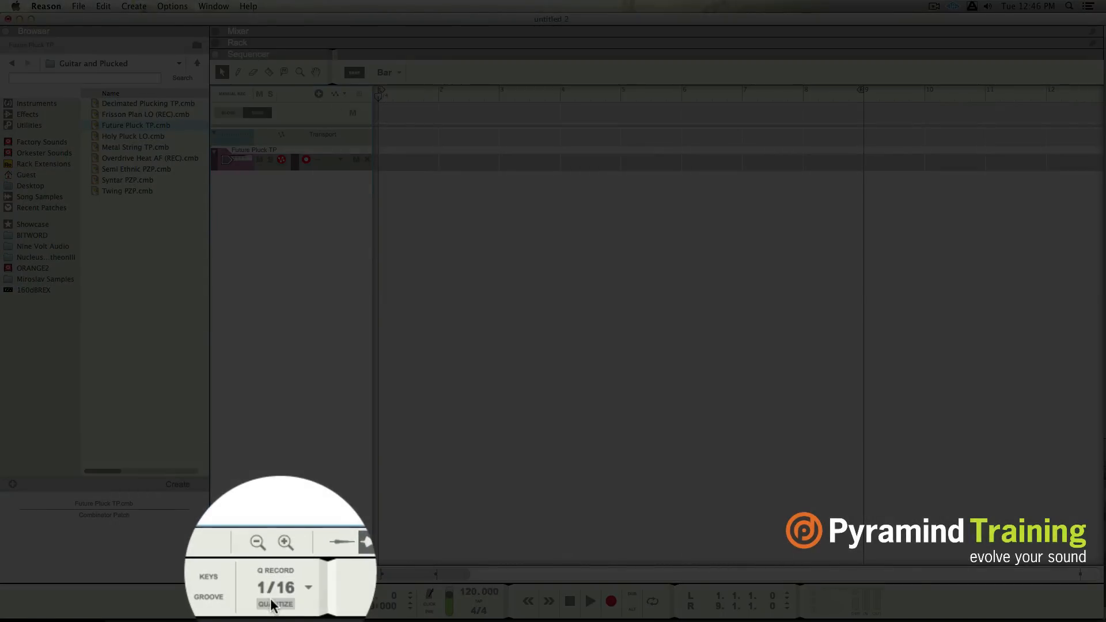
mouse_move(275, 604)
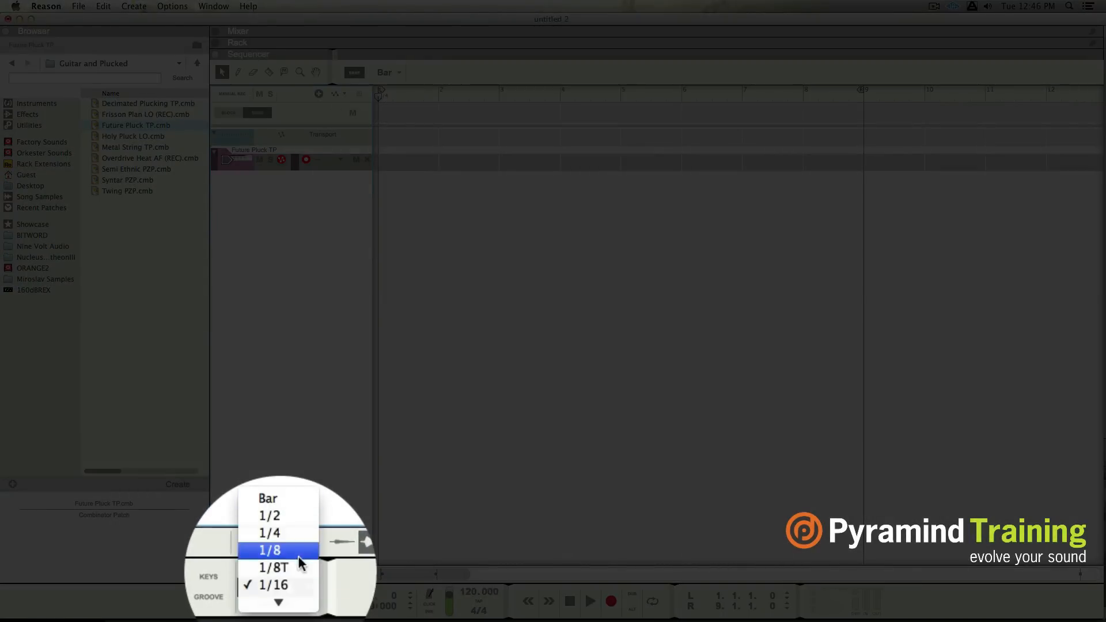
scroll("down", 3)
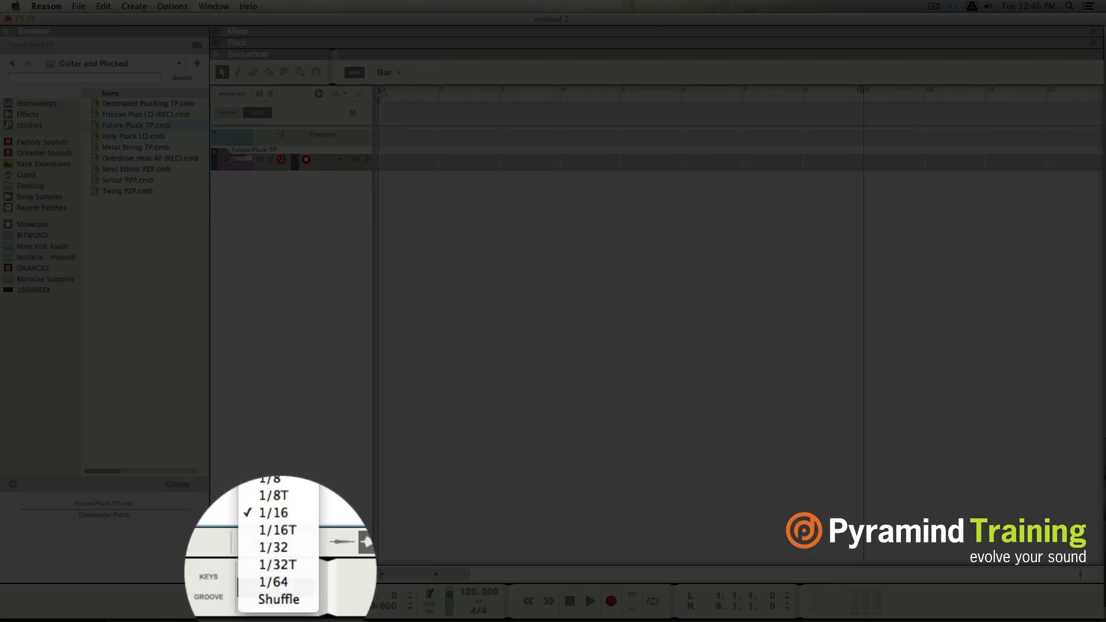
left_click(273, 512)
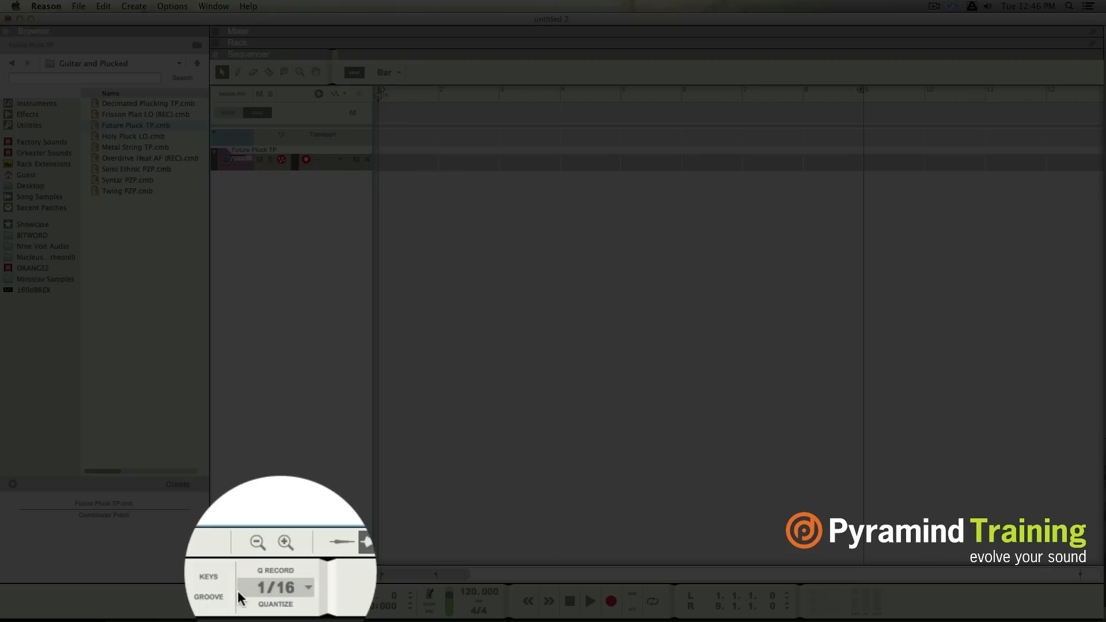
mouse_move(275, 605)
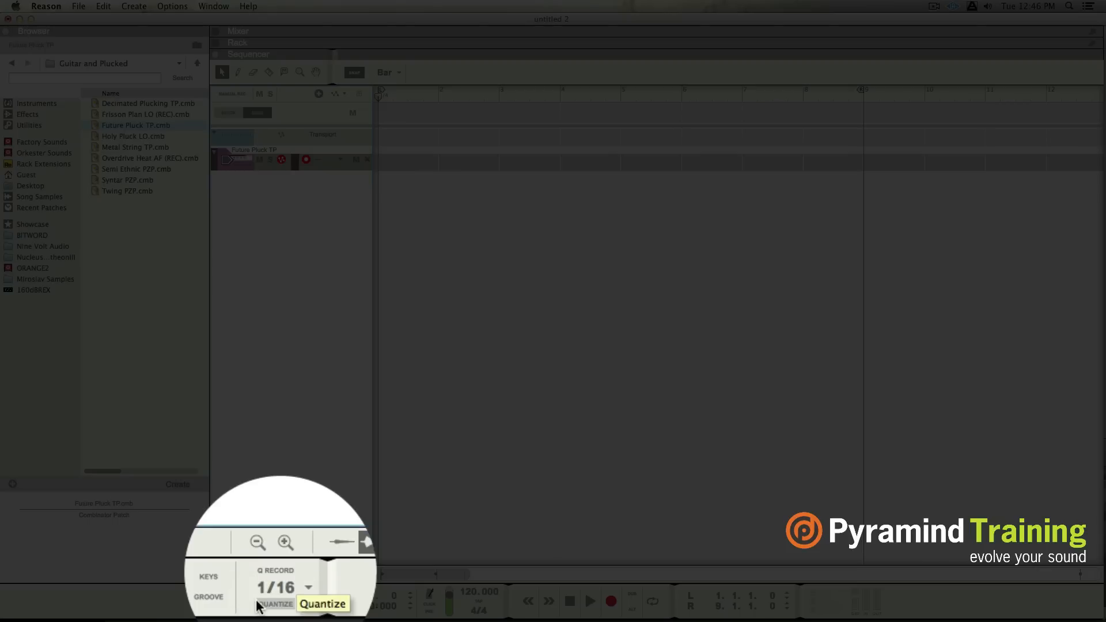
left_click(237, 575)
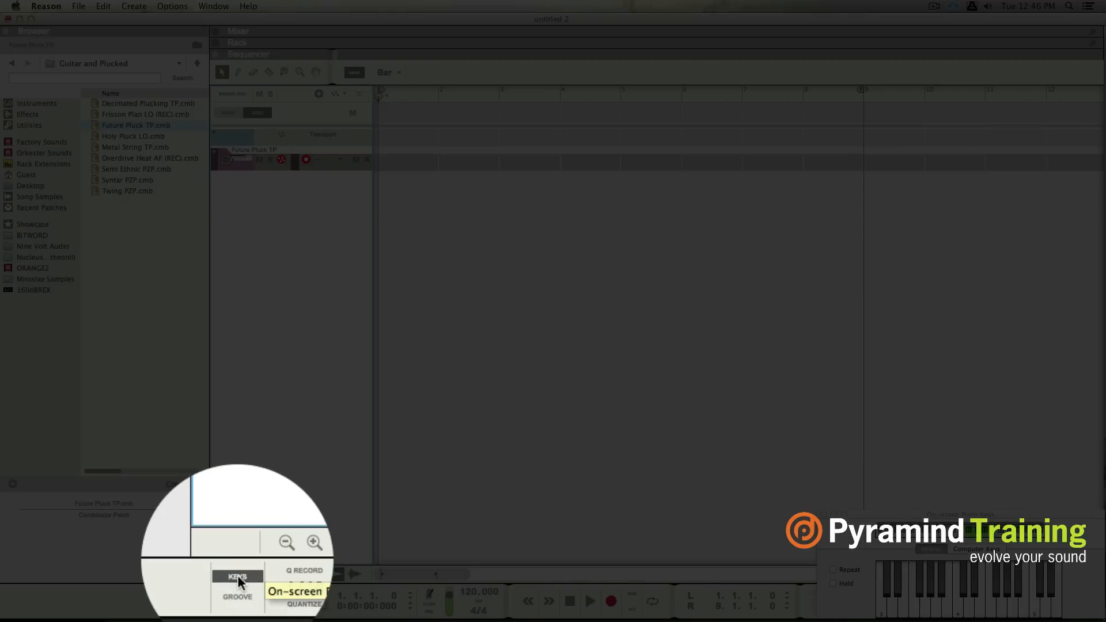
left_click(238, 576)
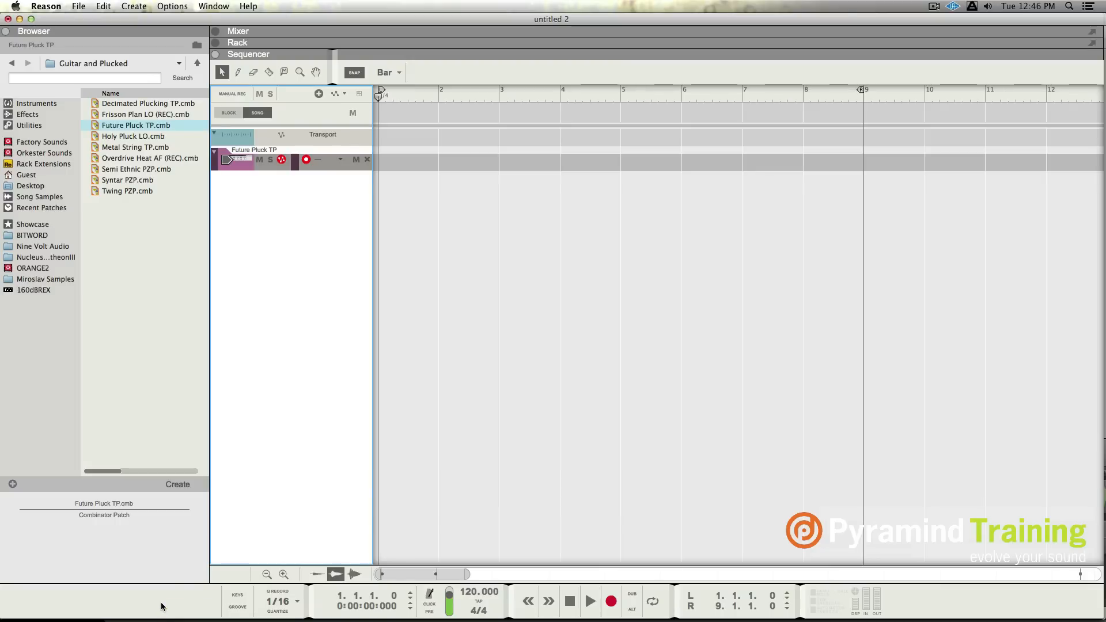
mouse_move(513, 557)
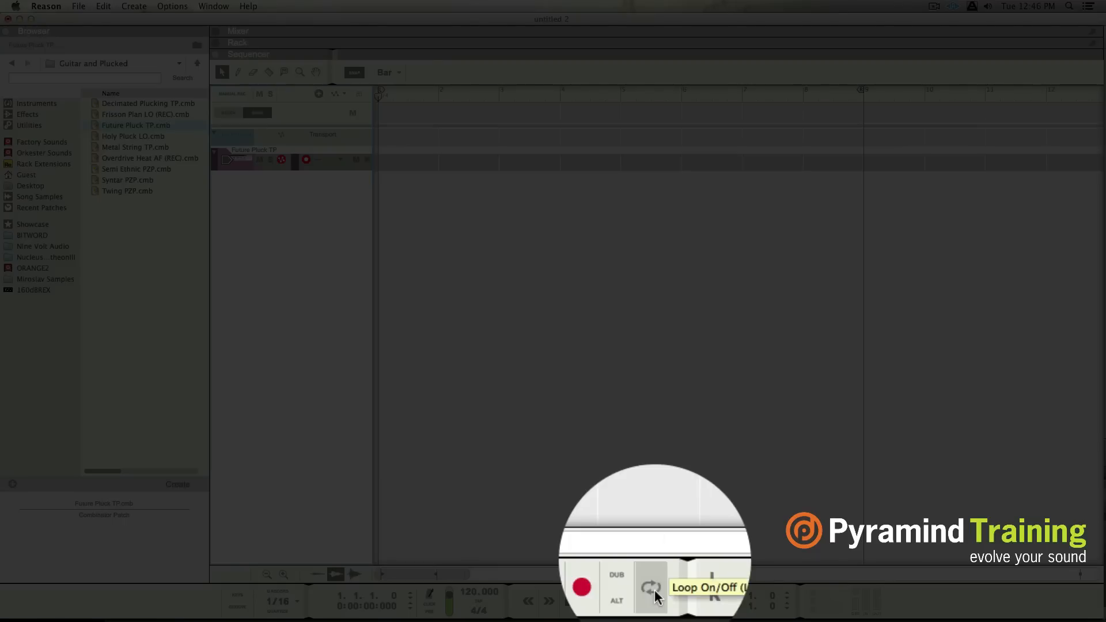
mouse_move(670, 506)
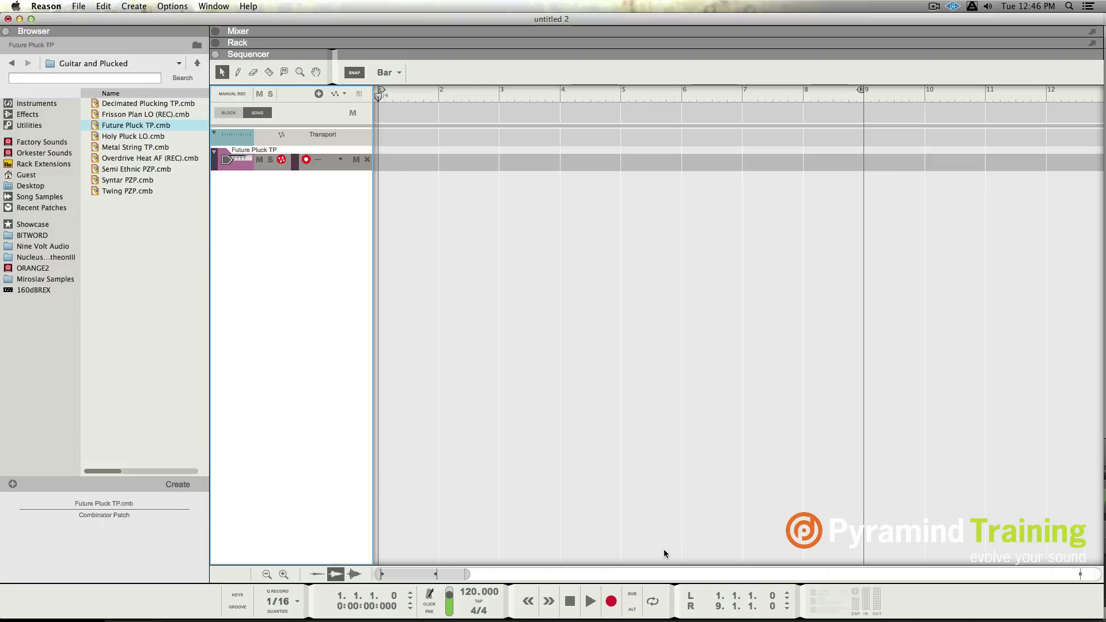
left_click(214, 6)
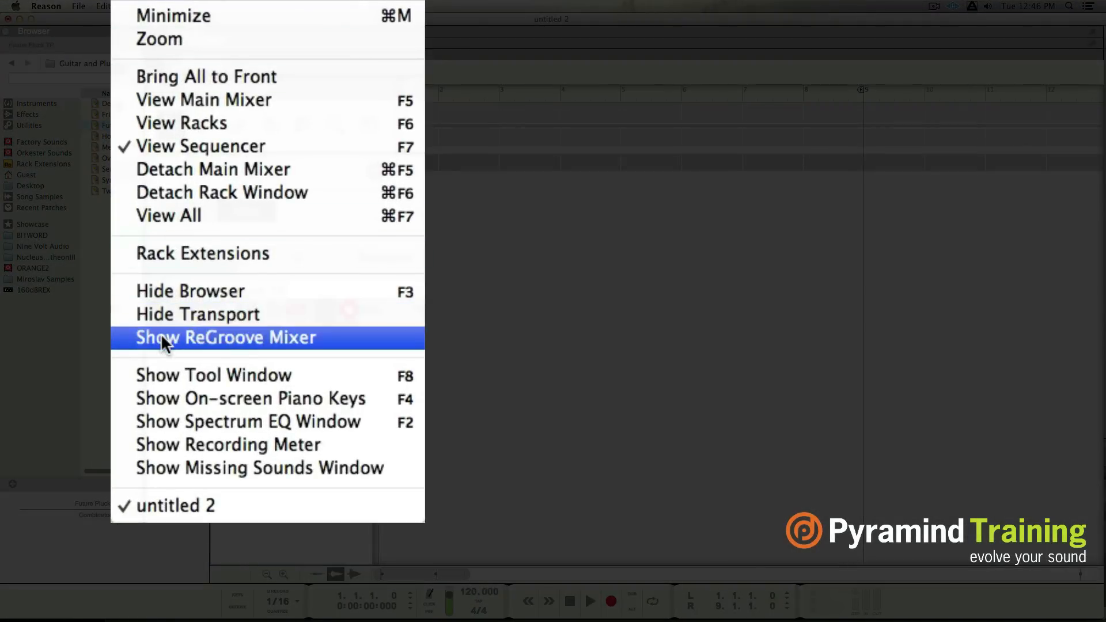
mouse_move(176, 314)
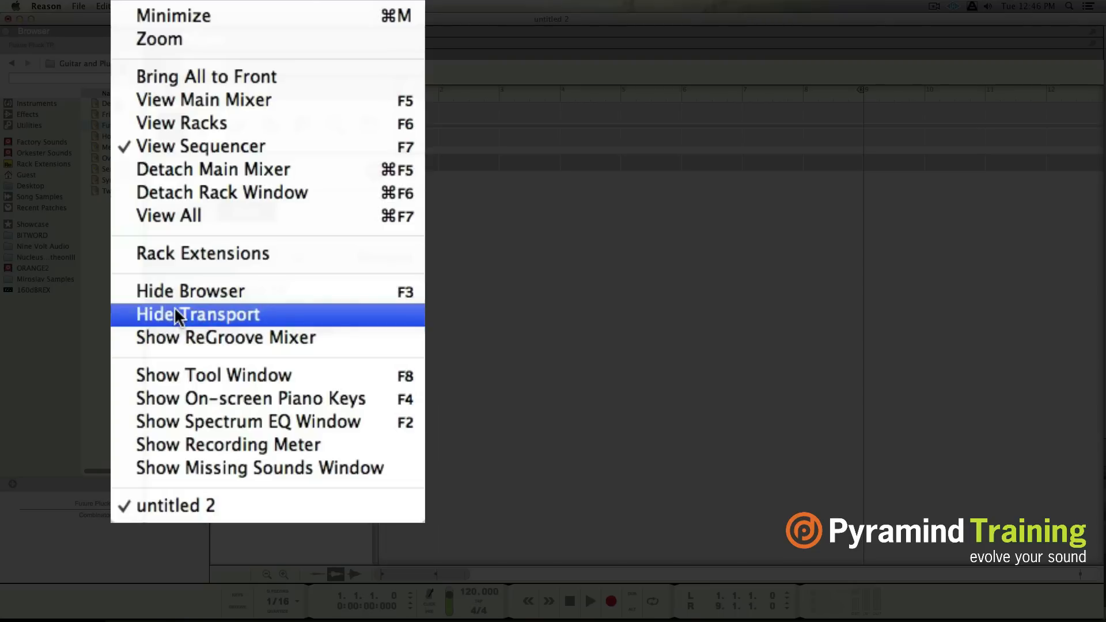
left_click(201, 314)
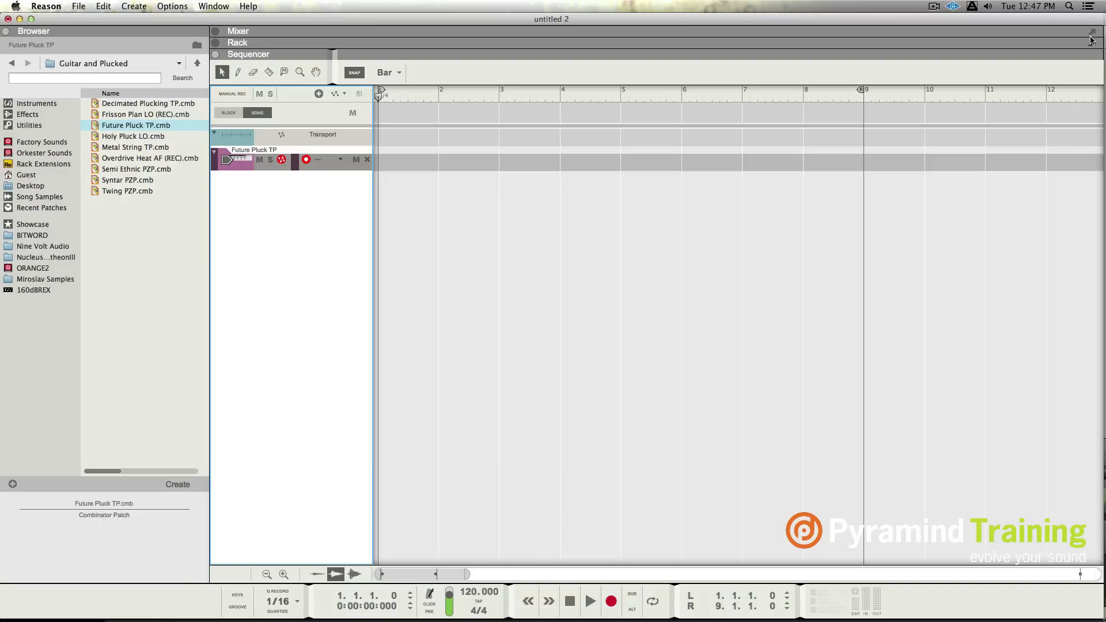
mouse_move(841, 280)
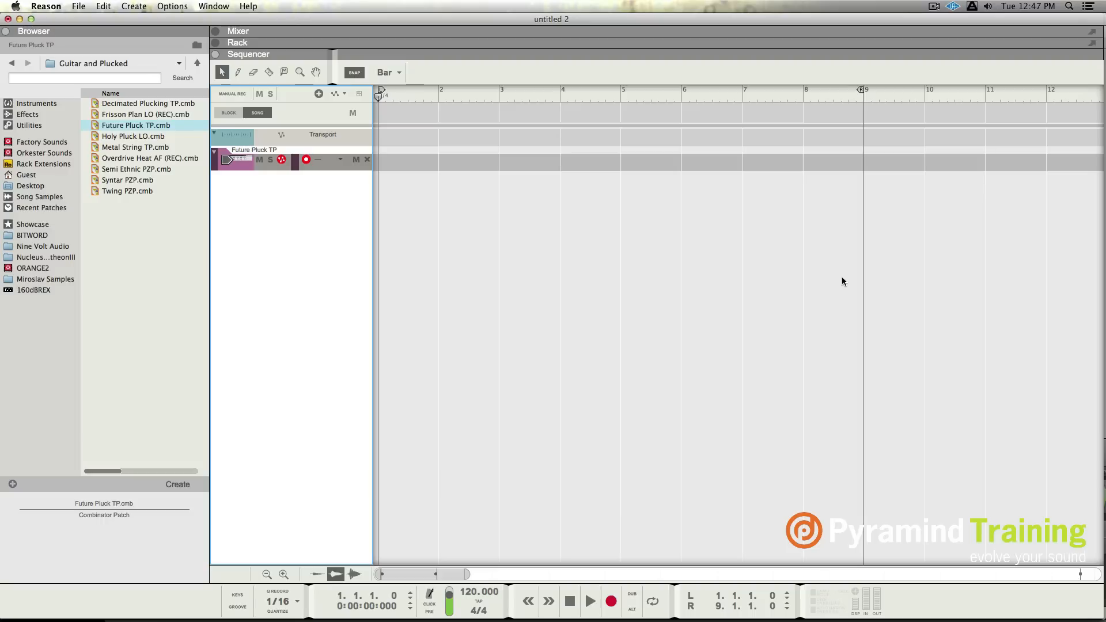
mouse_move(553, 208)
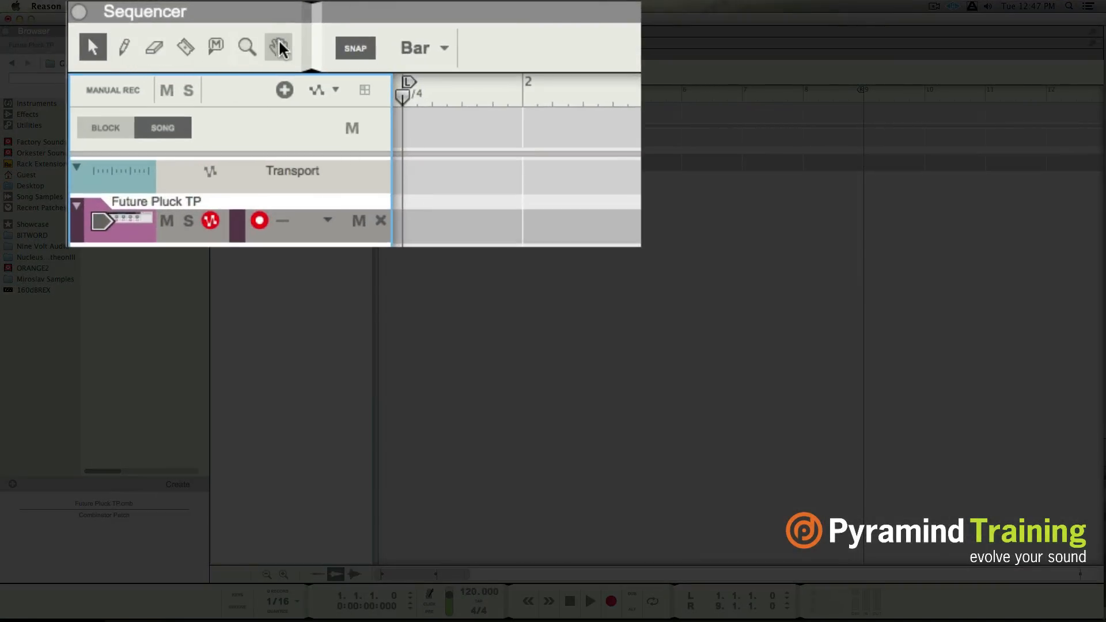
mouse_move(355, 48)
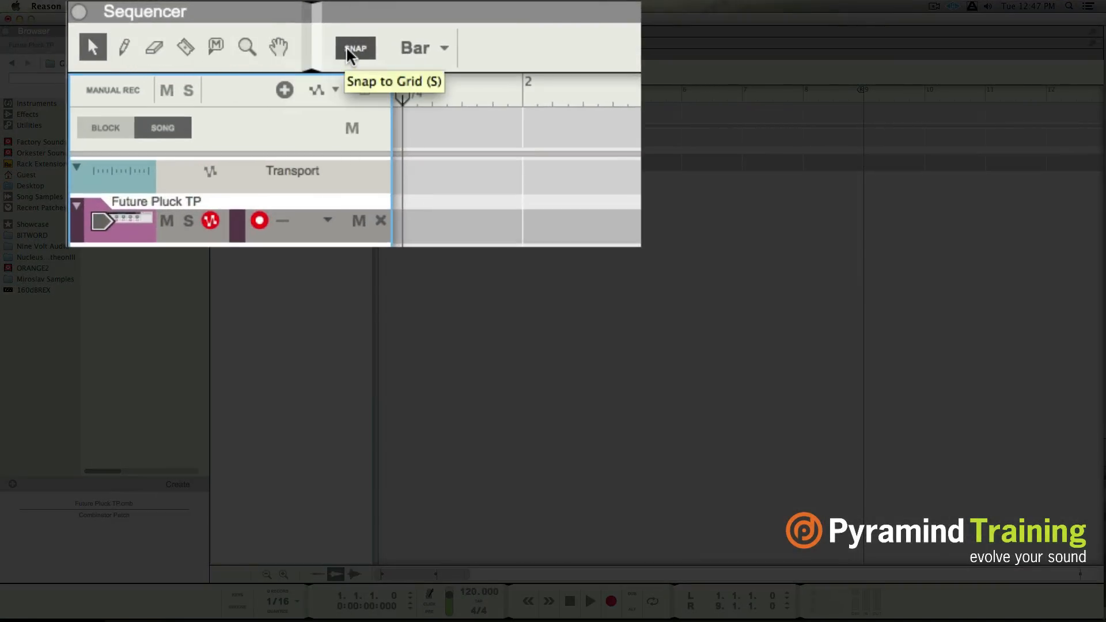
mouse_move(433, 55)
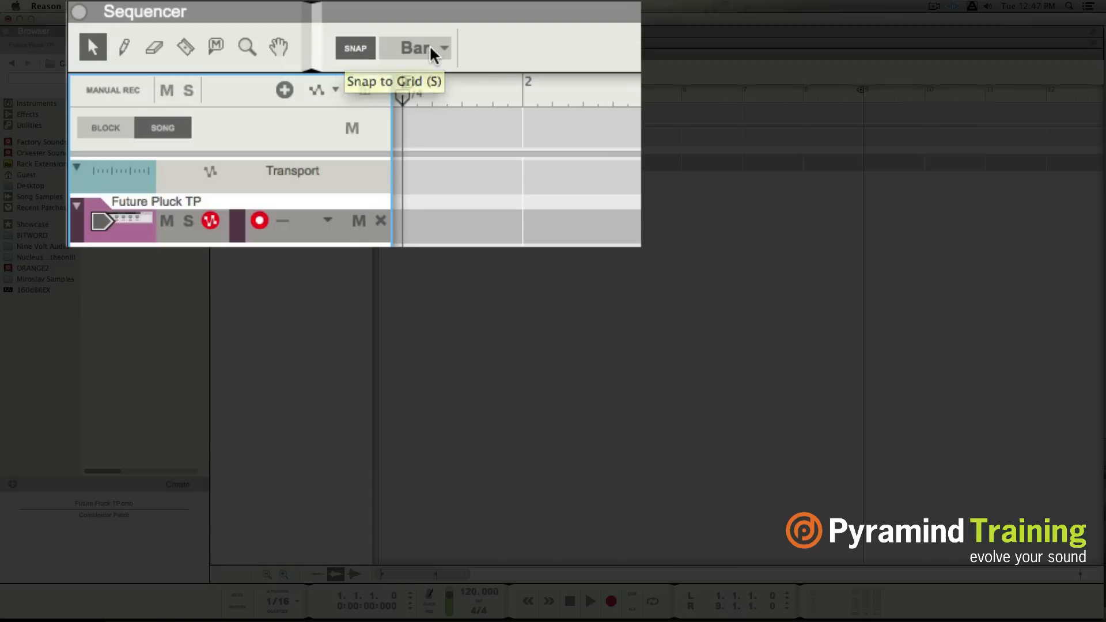
left_click(415, 48)
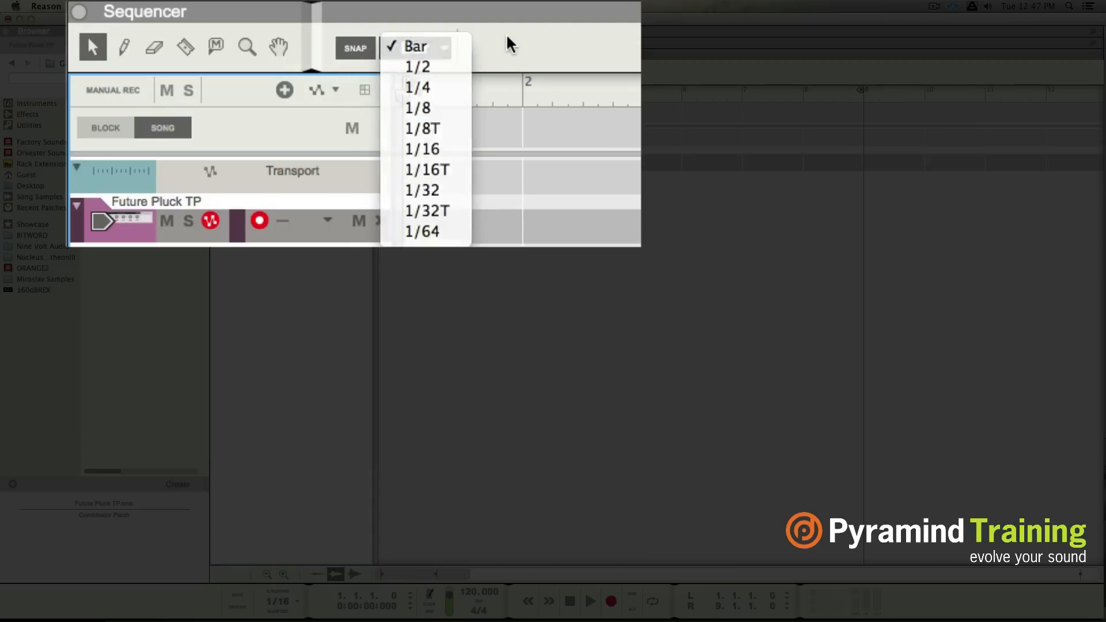
left_click(415, 46)
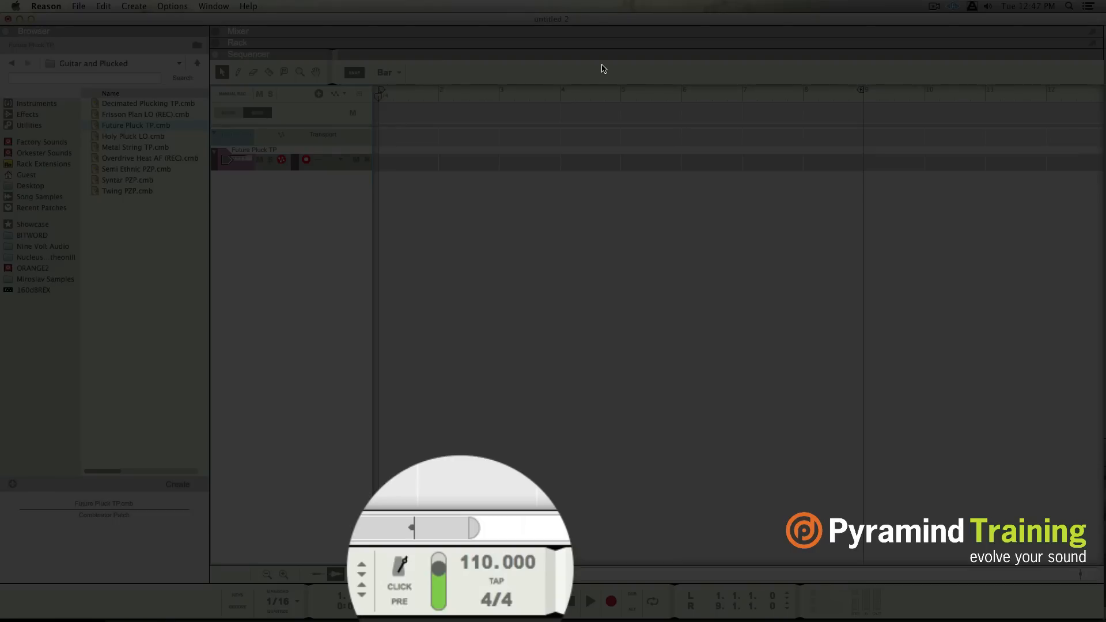
Step: Lower the transport tempo field from 110 to 109 BPM
left_click(359, 588)
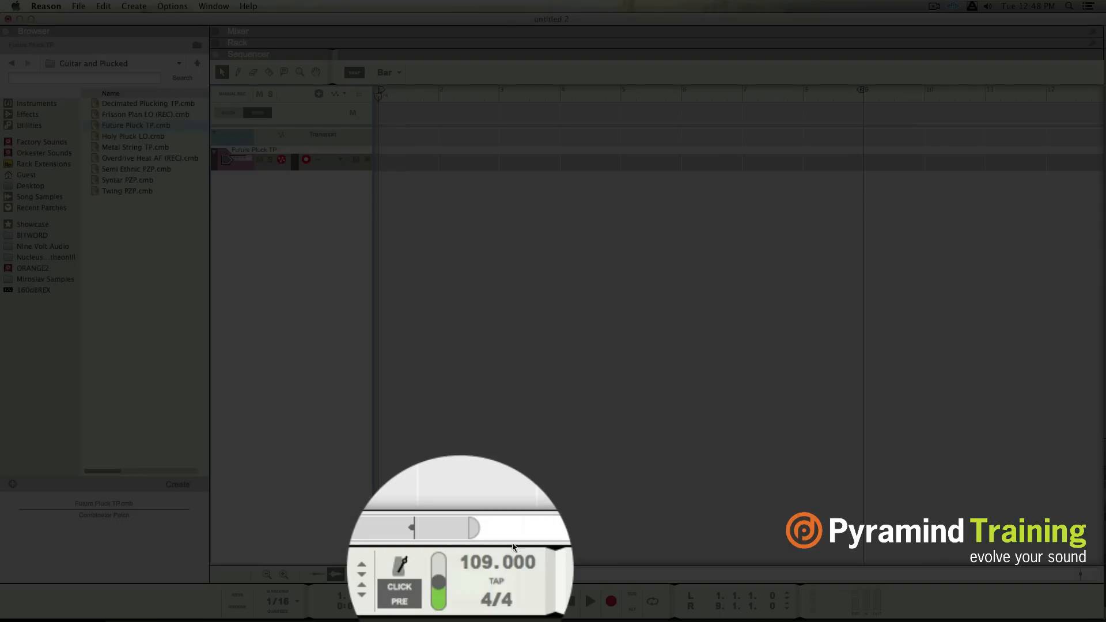
mouse_move(513, 543)
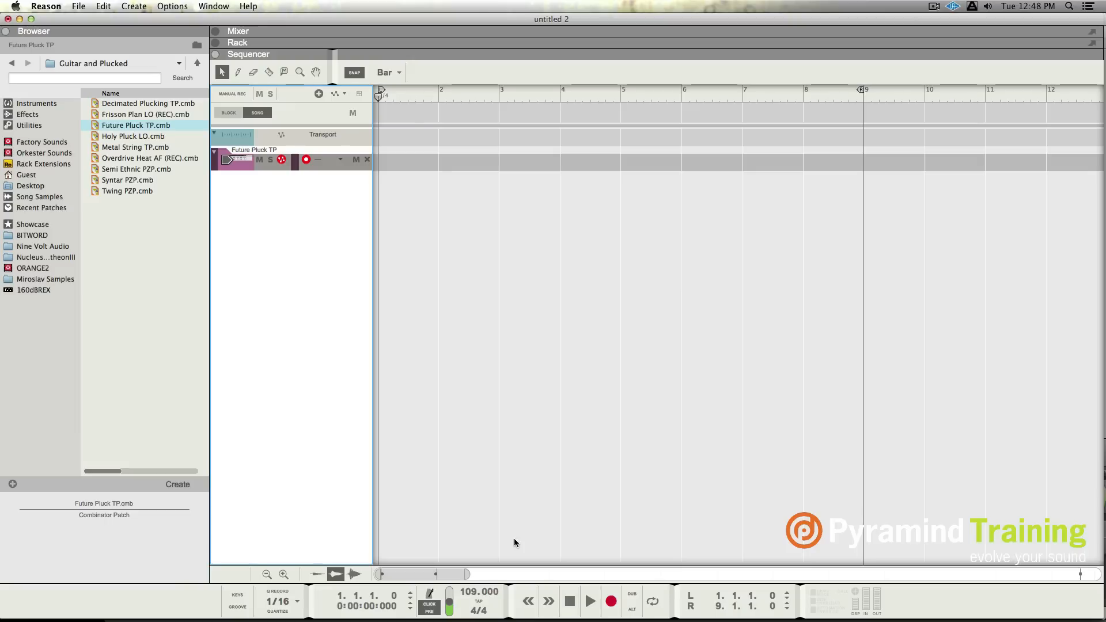
Step: Record a Future Pluck TP clip, stop, and open it in Edit Mode
left_click(610, 601)
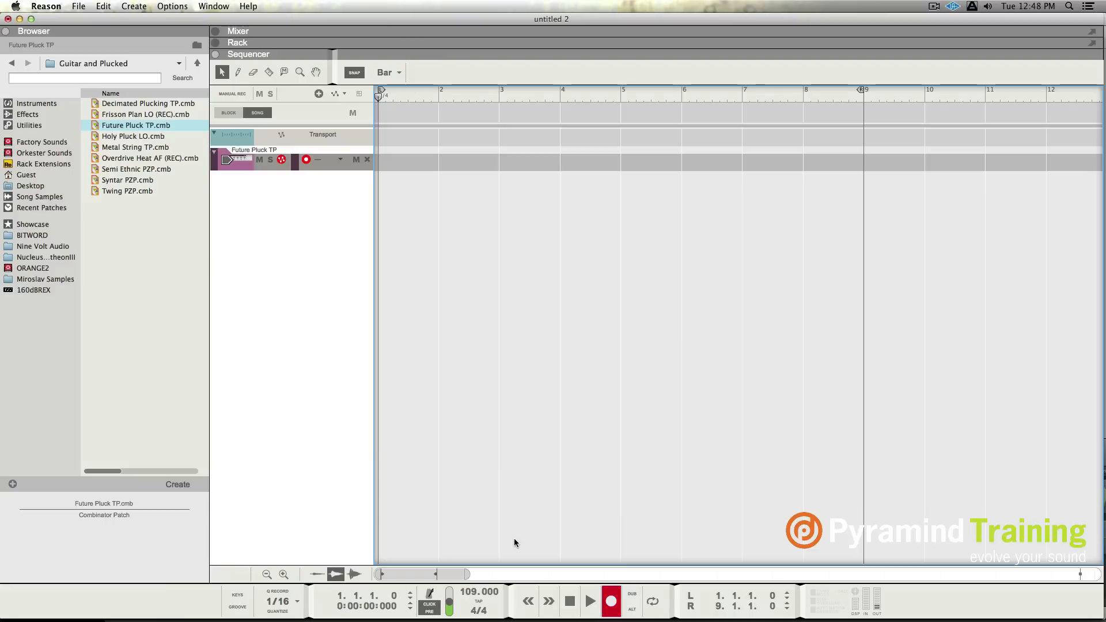
left_click_drag(379, 162, 416, 161)
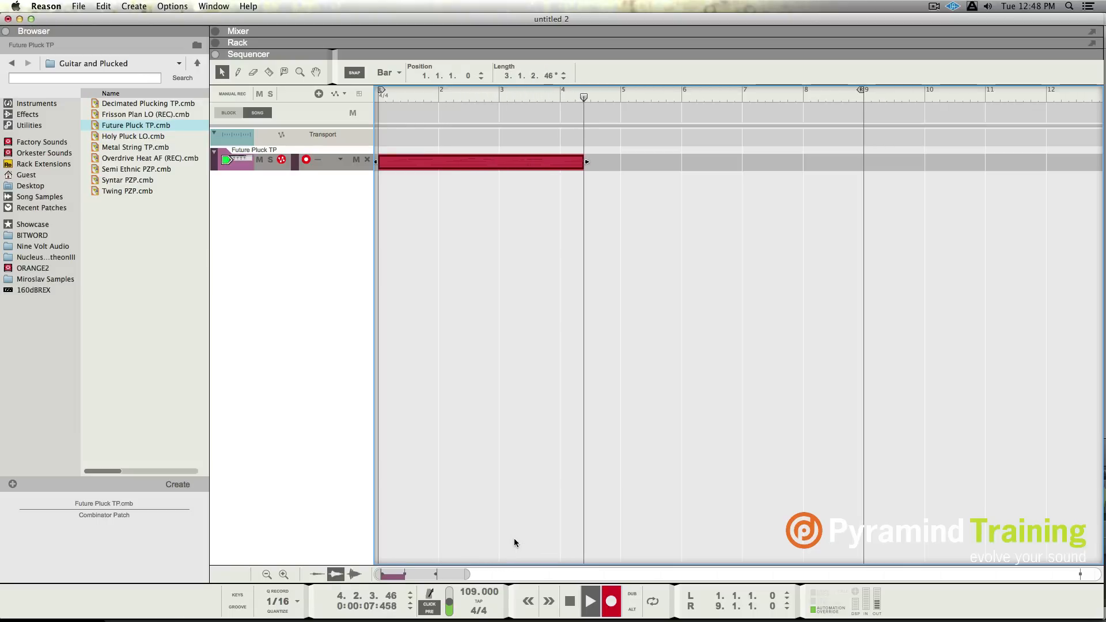
left_click(590, 601)
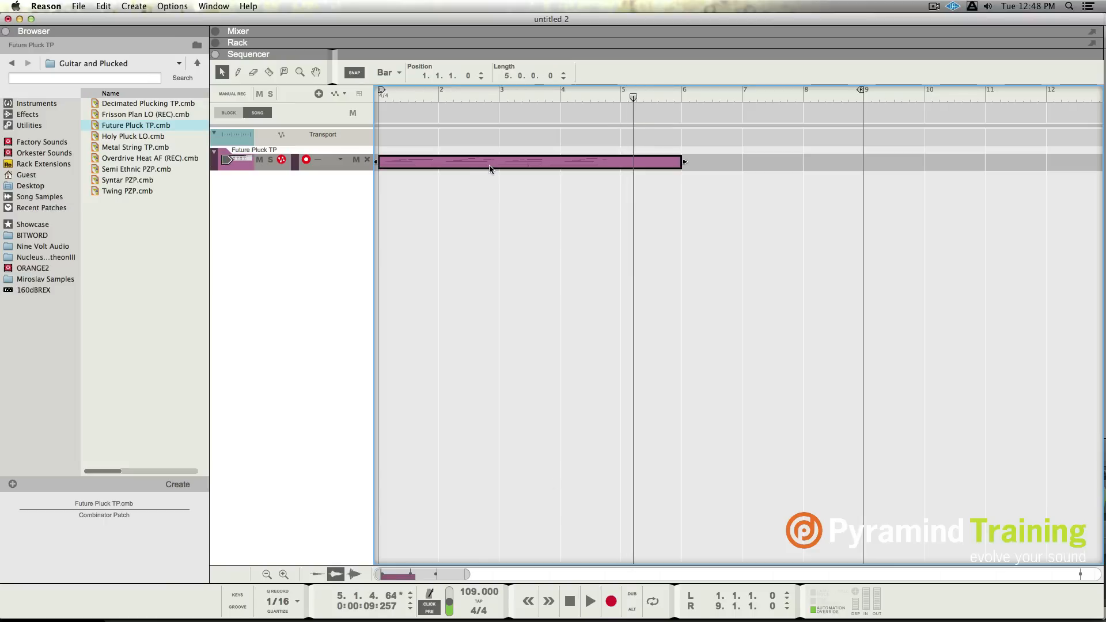
key("cmd+e")
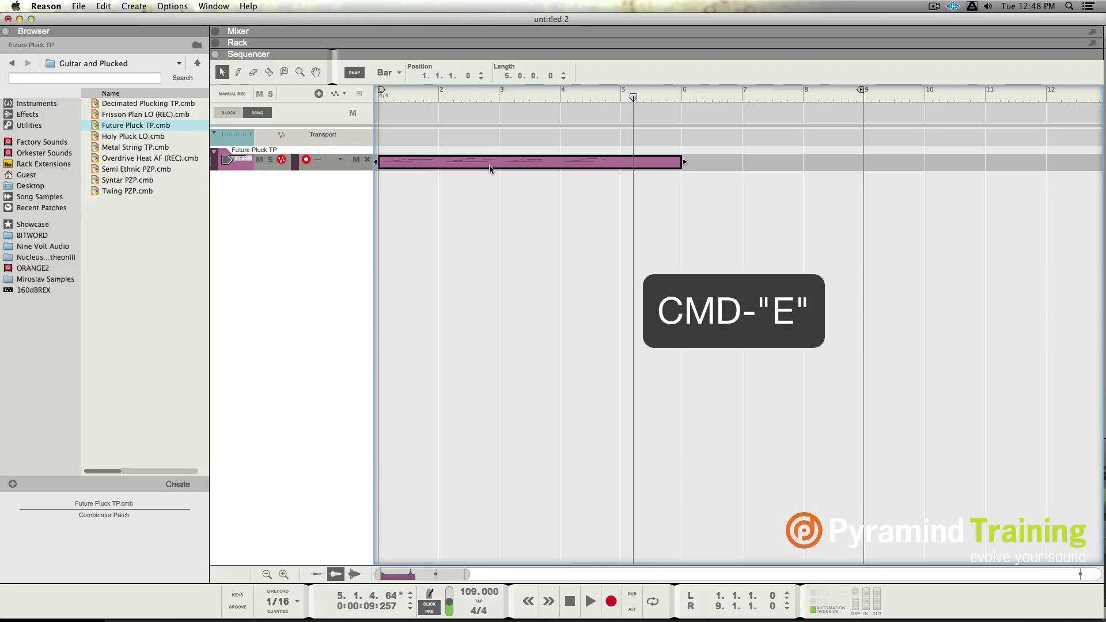
key("Return")
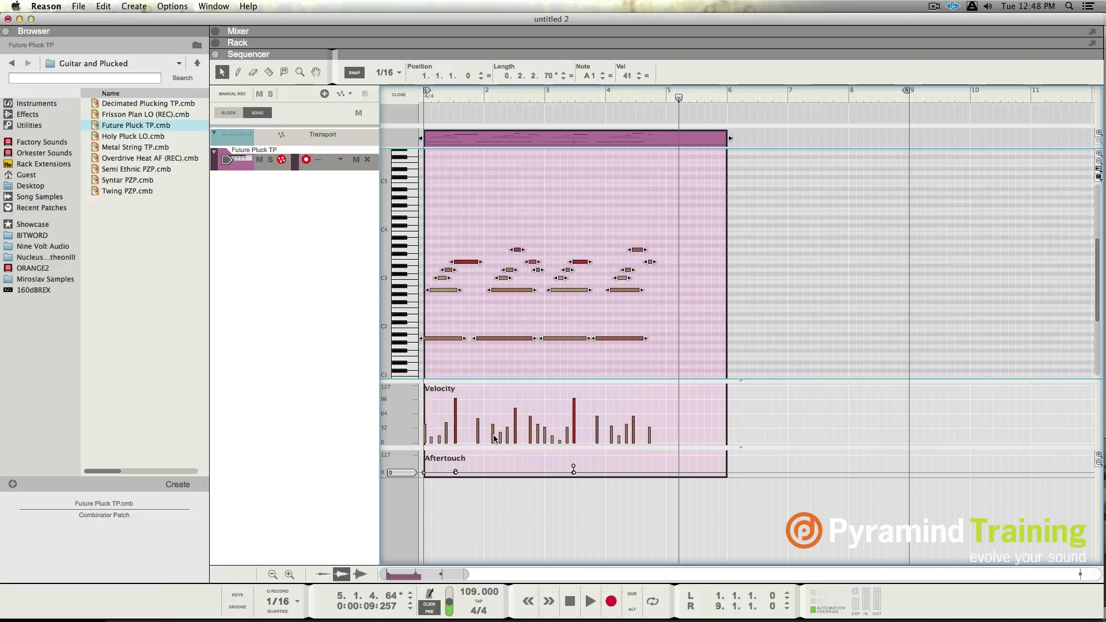
mouse_move(512, 317)
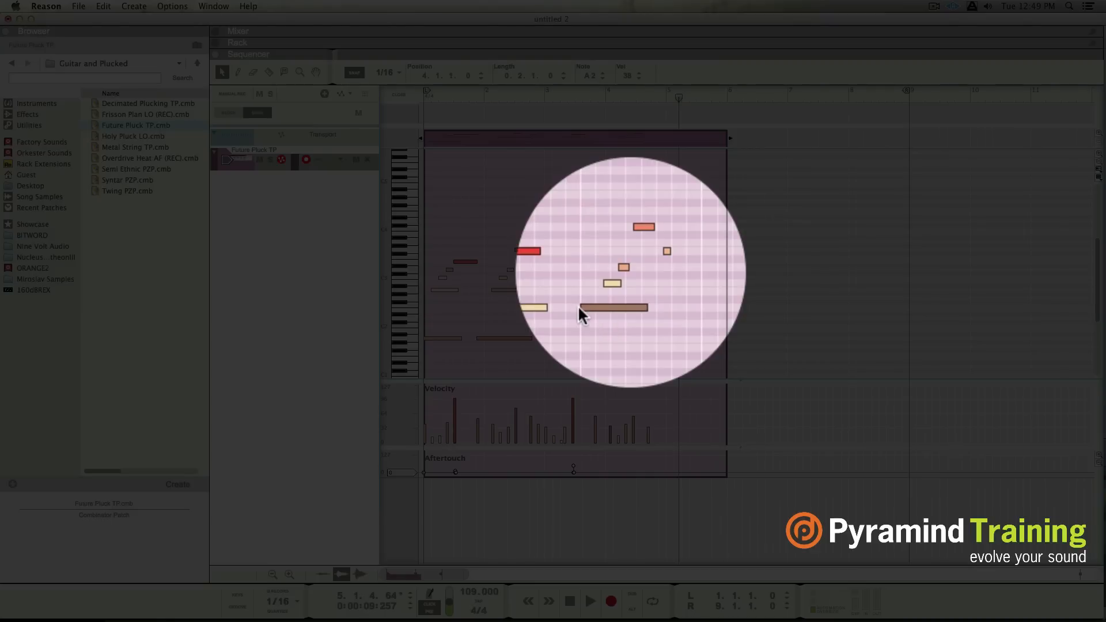
Step: Apply Quantize to the recorded Future Pluck TP notes with the 1/16 grid
left_click(610, 308)
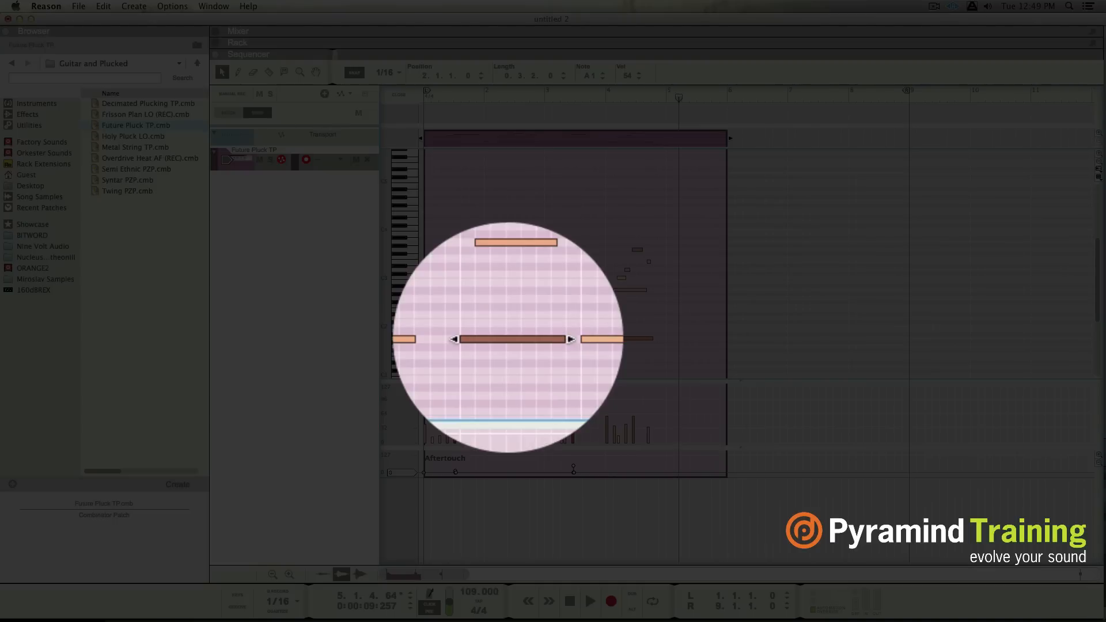
mouse_move(559, 273)
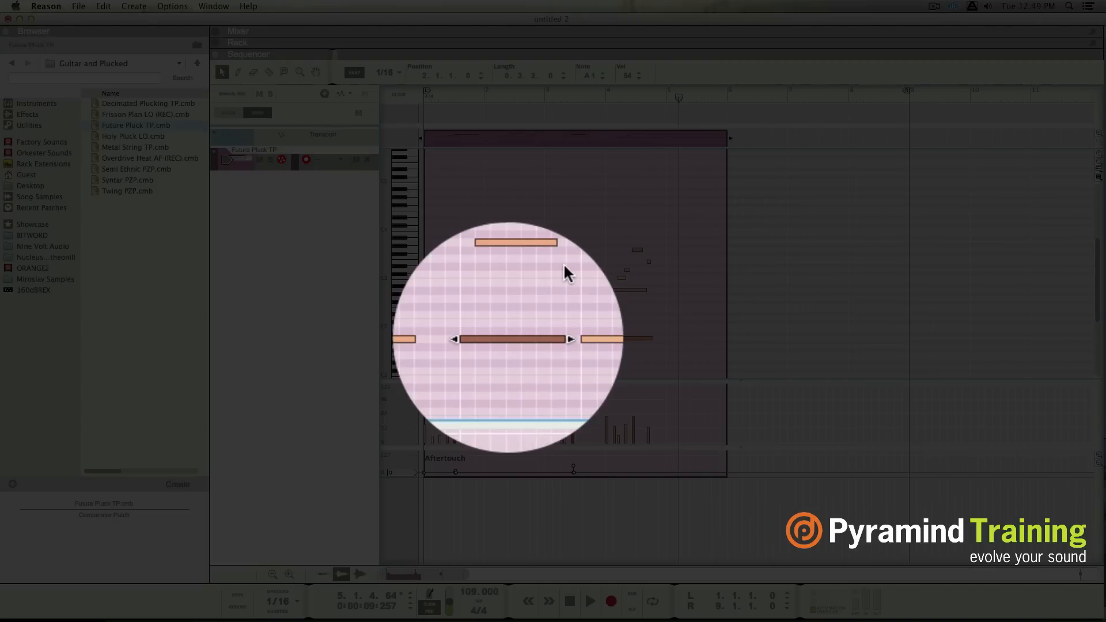
mouse_move(573, 274)
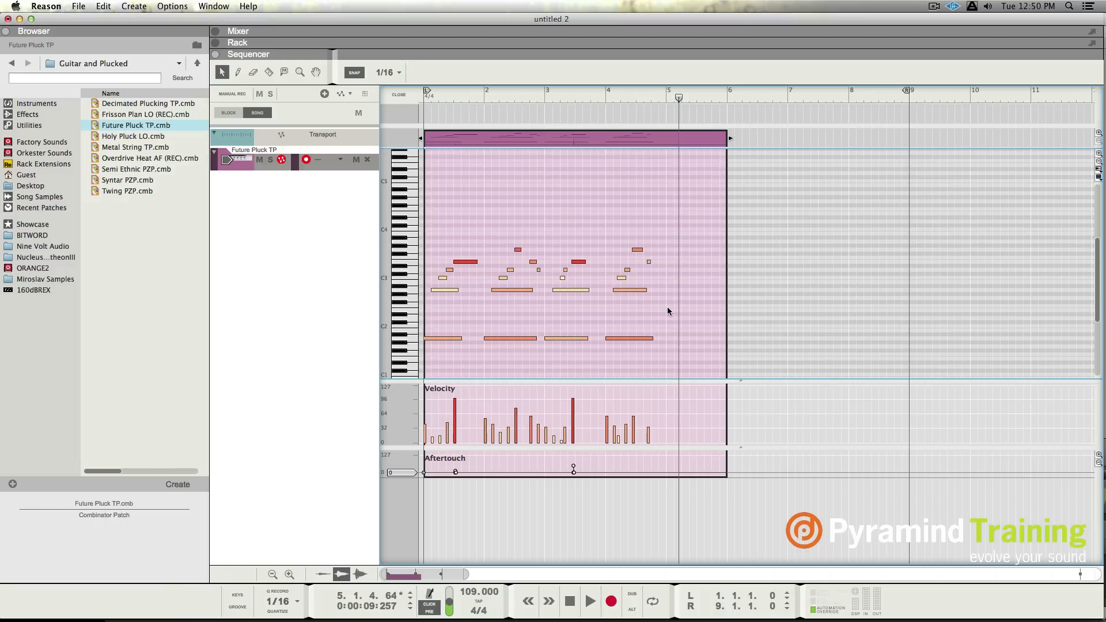
Step: Rewind to the song start, play back the quantized clip, then stop
left_click(569, 601)
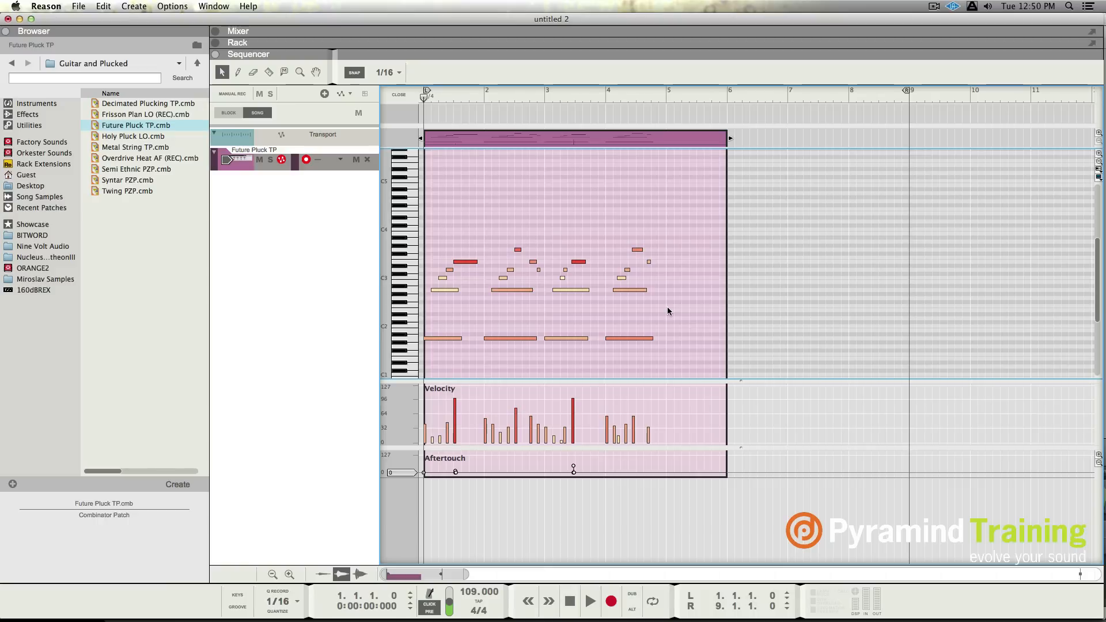
left_click(590, 601)
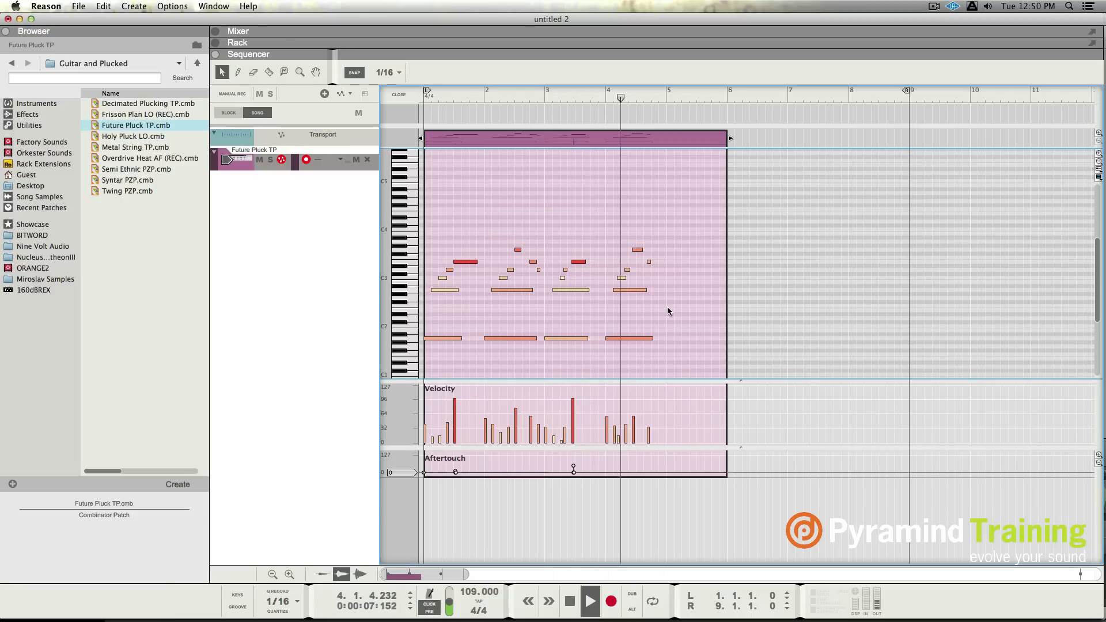
left_click(569, 601)
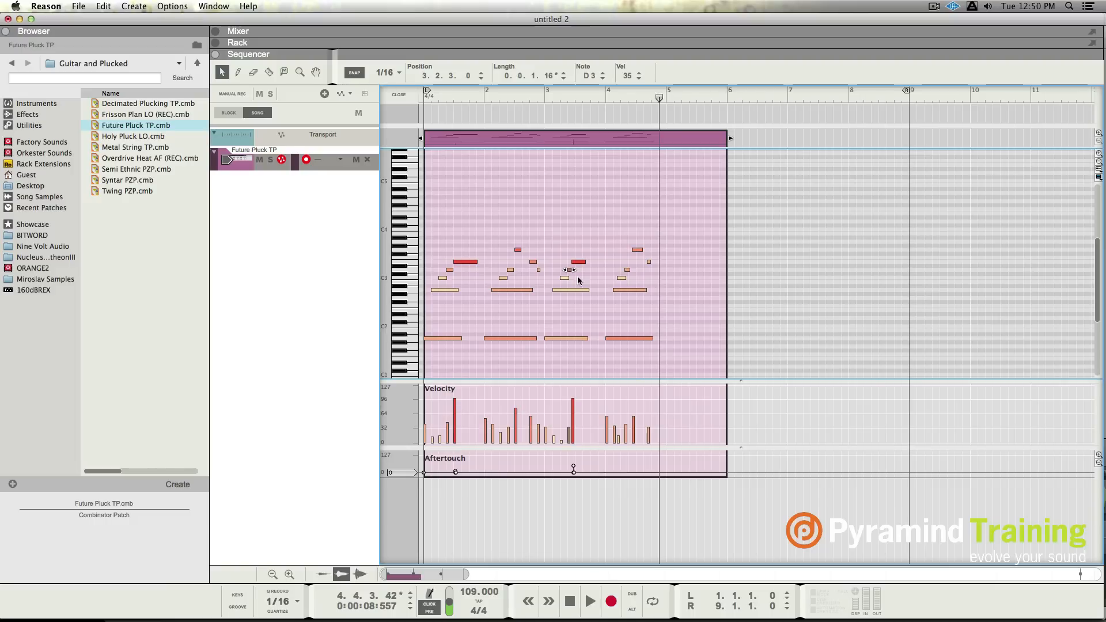
mouse_move(230, 271)
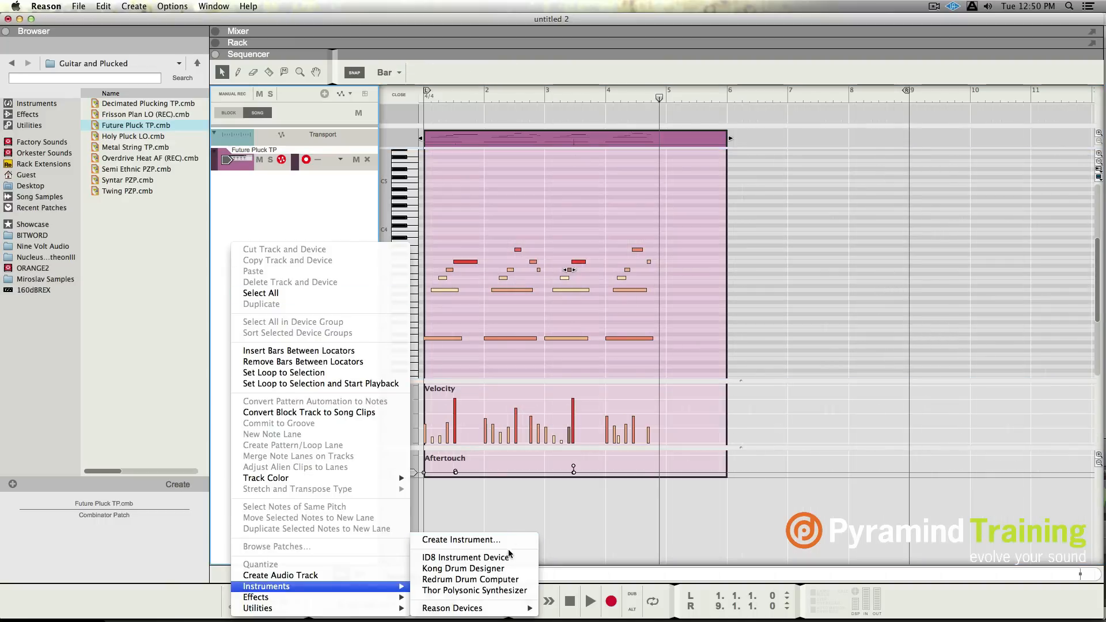
Step: Add a Kong Drum Designer track with the Kong Kit patch below Future Pluck TP
left_click(463, 569)
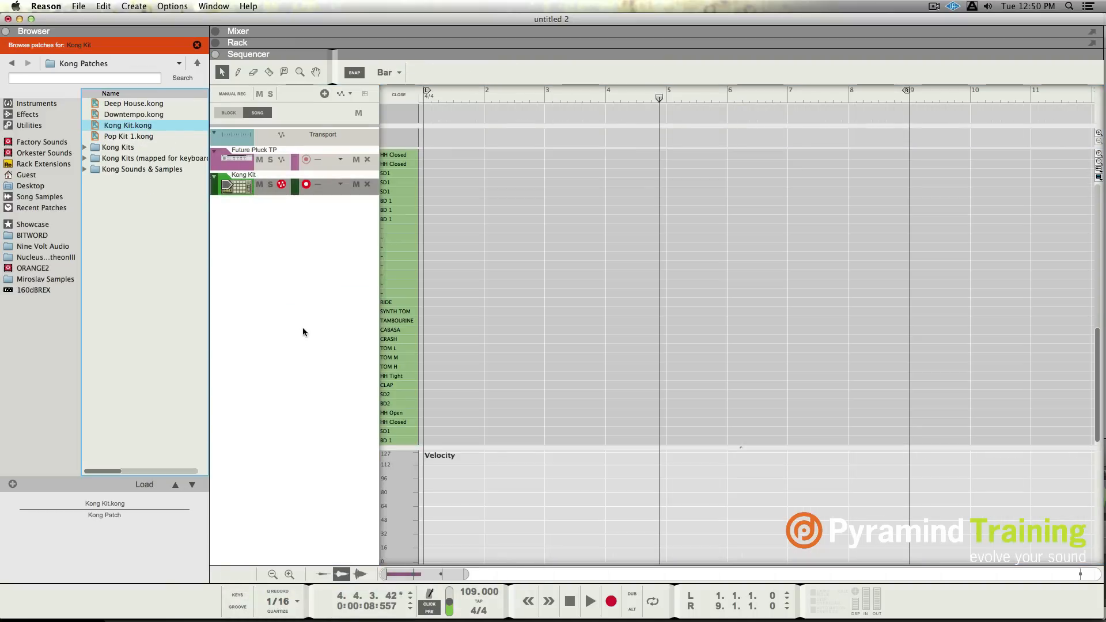
mouse_move(292, 312)
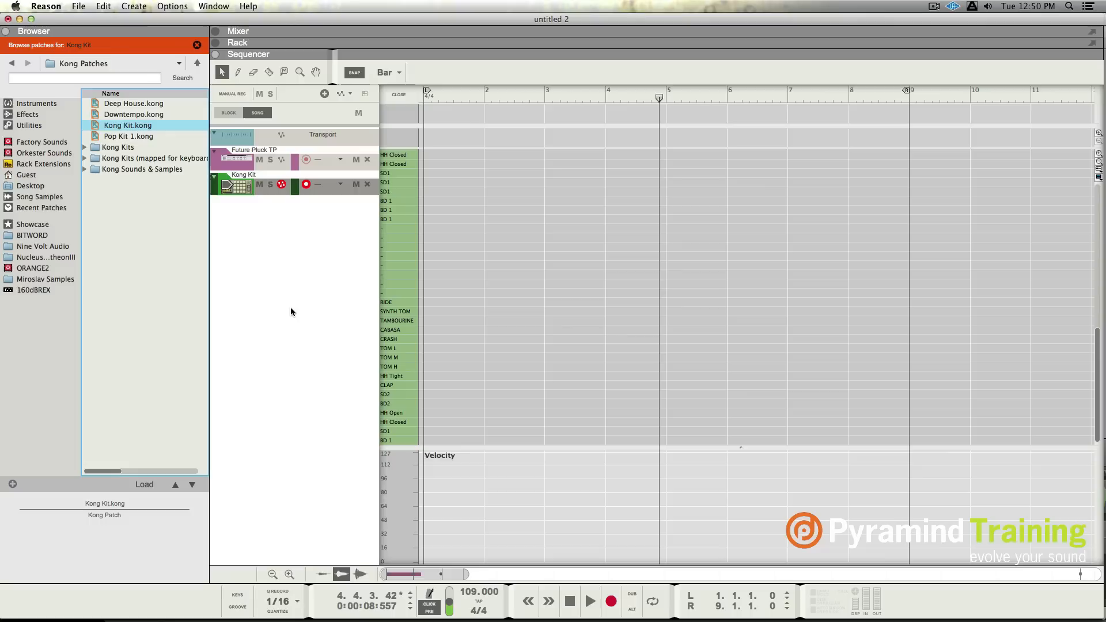
mouse_move(277, 268)
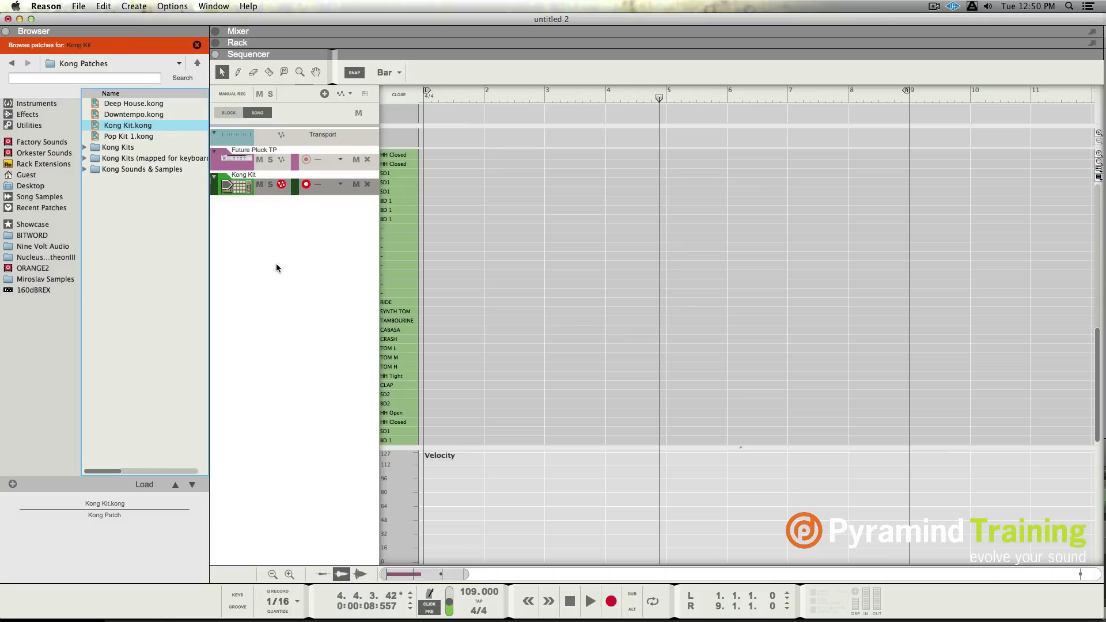
mouse_move(249, 207)
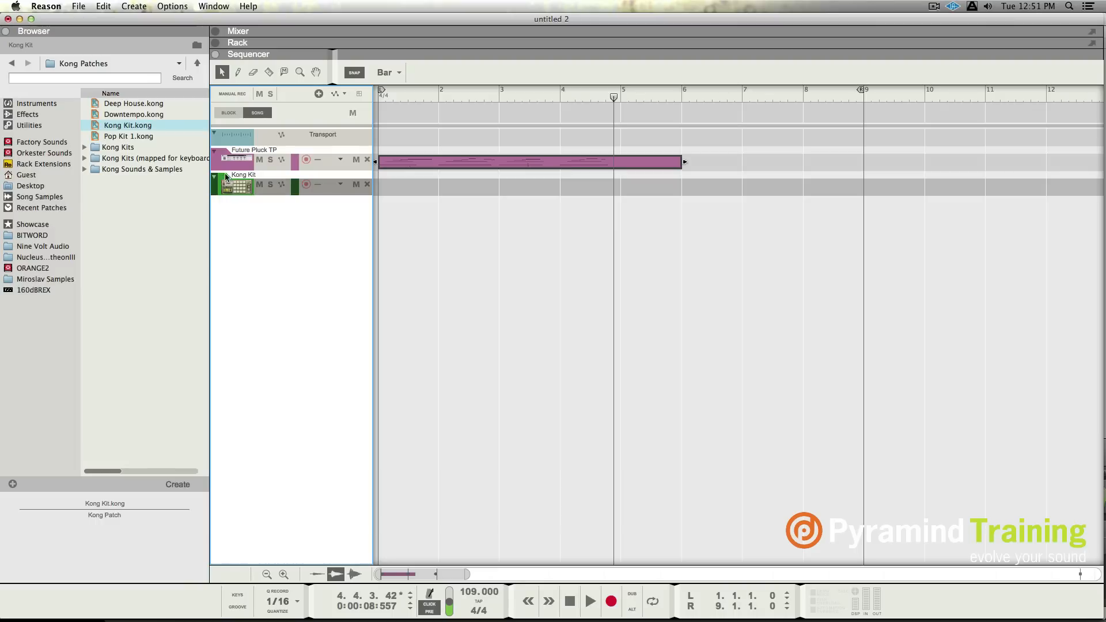
left_click(231, 161)
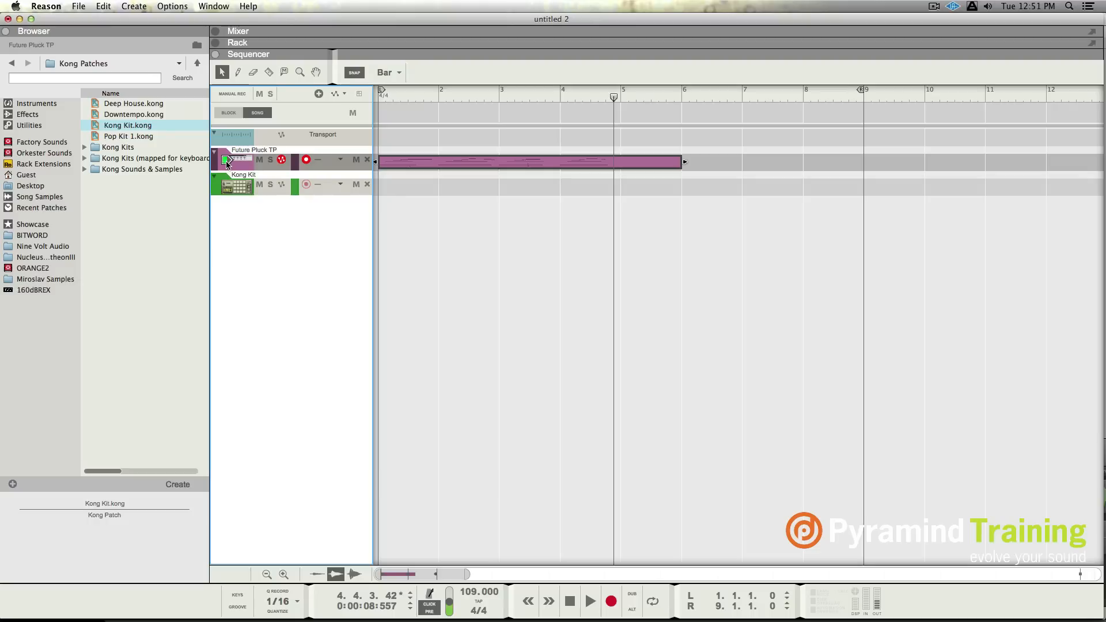
left_click(243, 185)
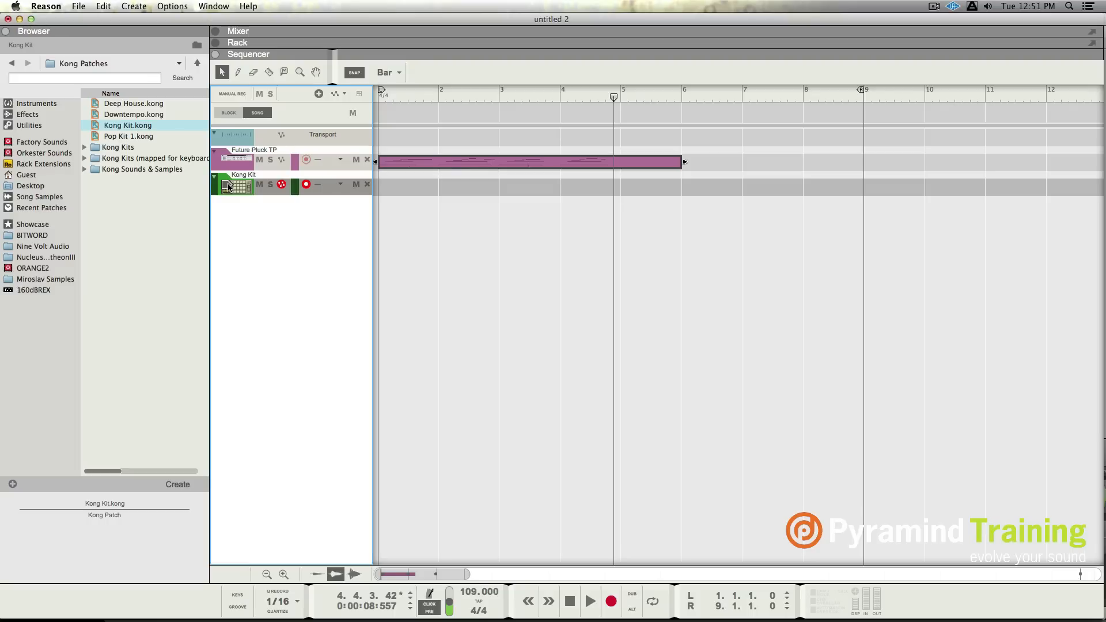
left_click(238, 42)
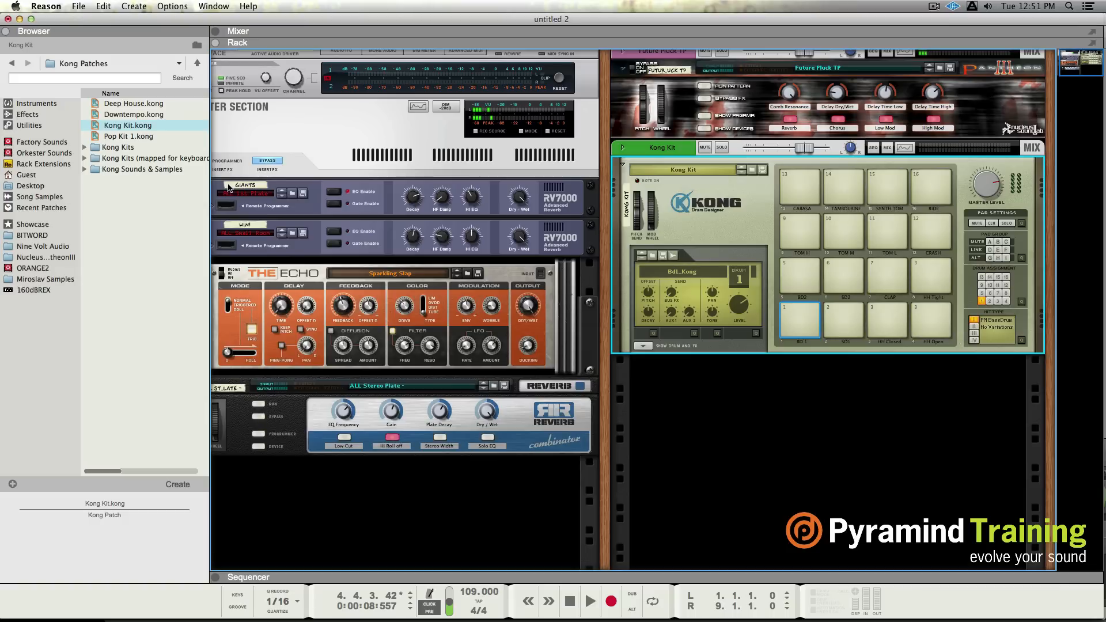
mouse_move(688, 120)
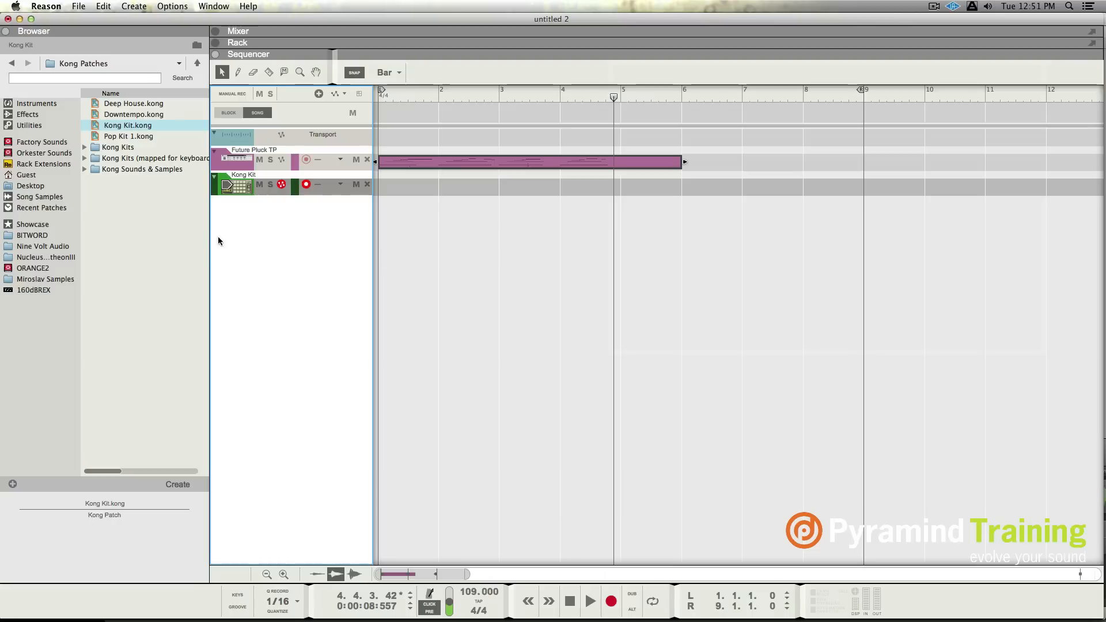
mouse_move(243, 233)
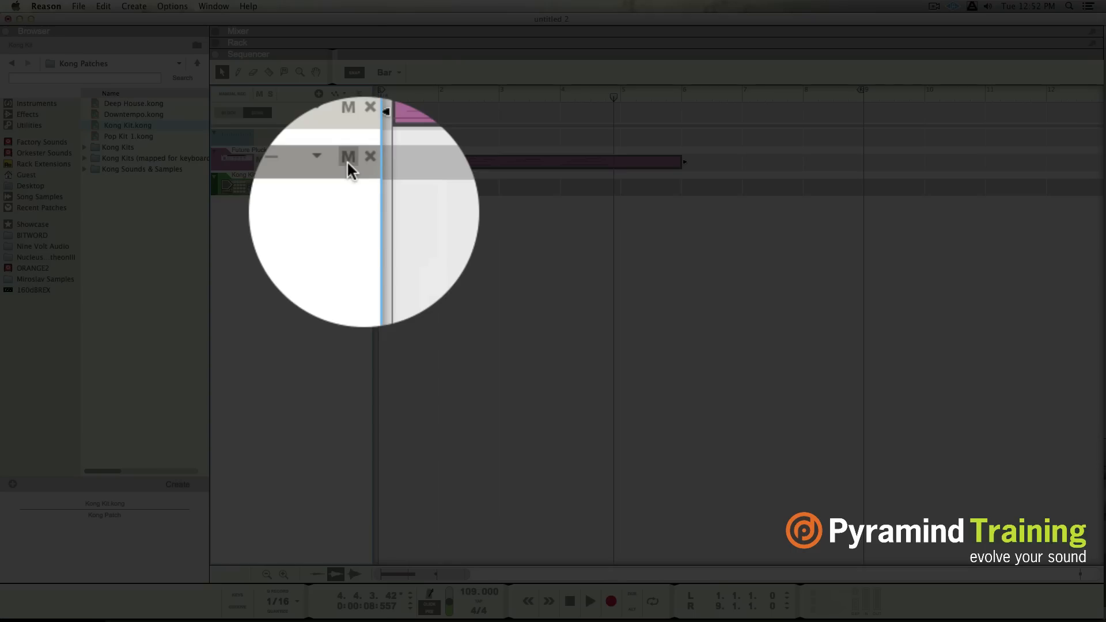
mouse_move(370, 157)
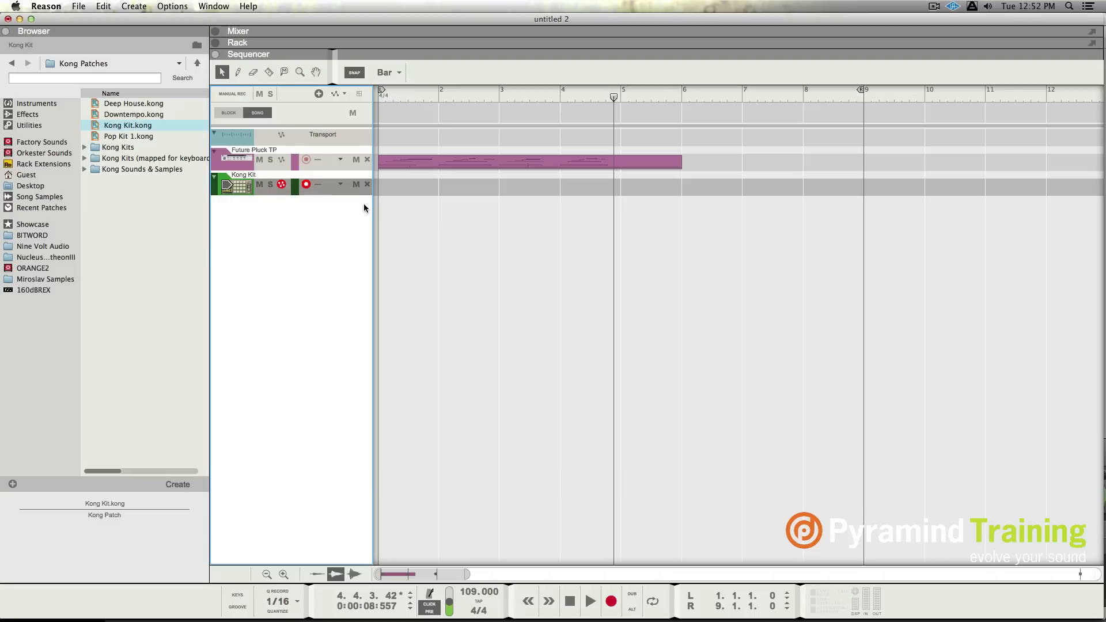
Step: Show the Kong Kit device in the rack, then return to the sequencer arrangement
left_click(238, 42)
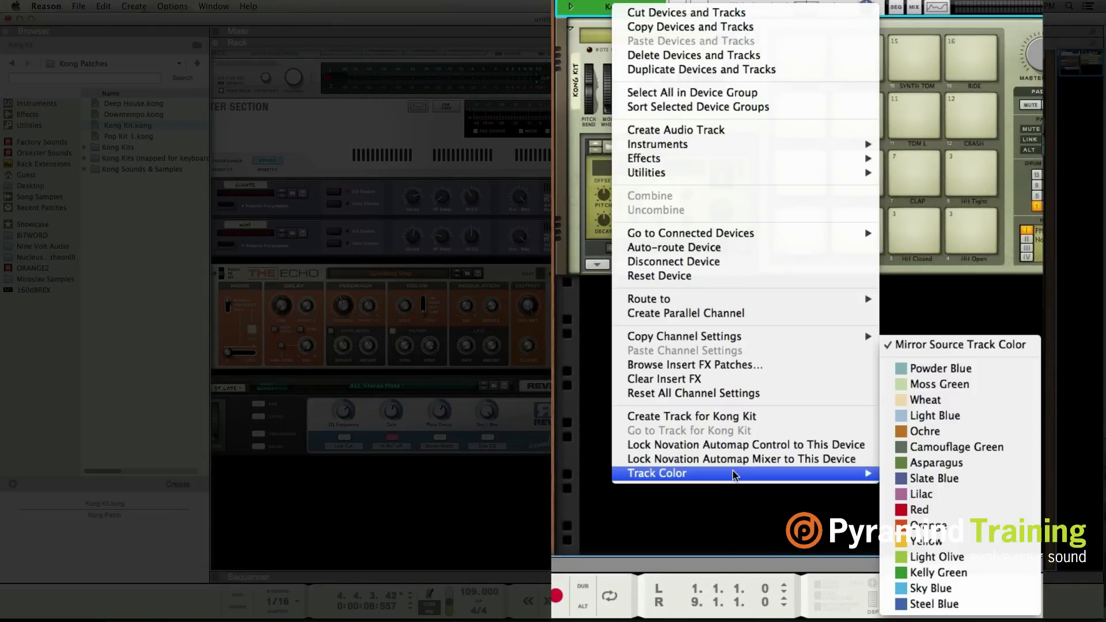
mouse_move(930, 589)
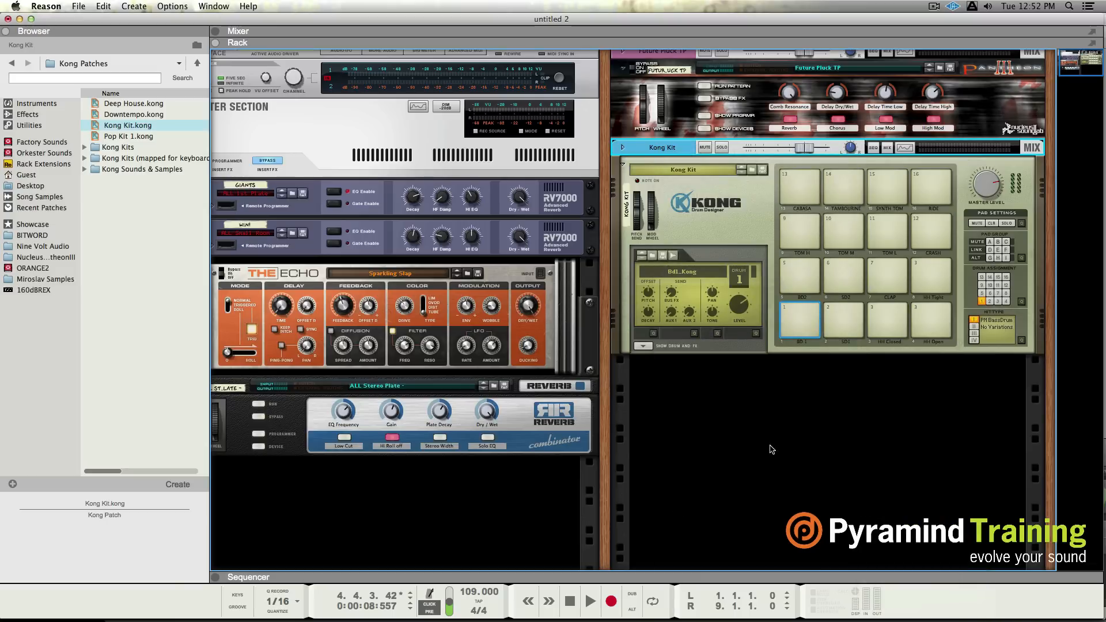
left_click(245, 53)
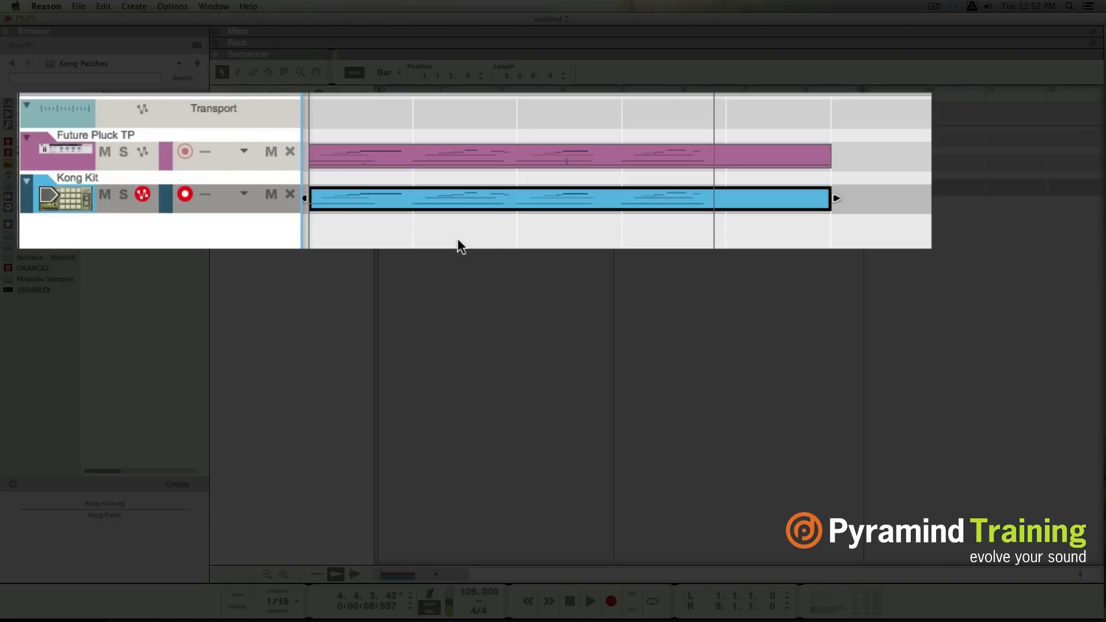
Step: Switch views and jump to the Kong Kit's Drum Designer device in the rack
left_click(238, 31)
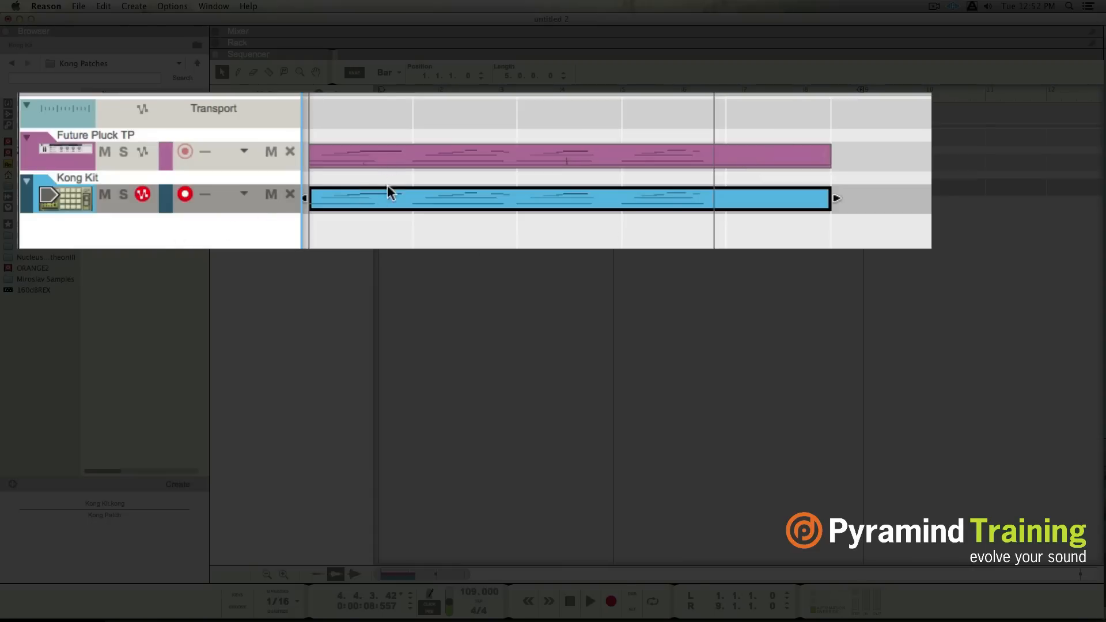
mouse_move(173, 232)
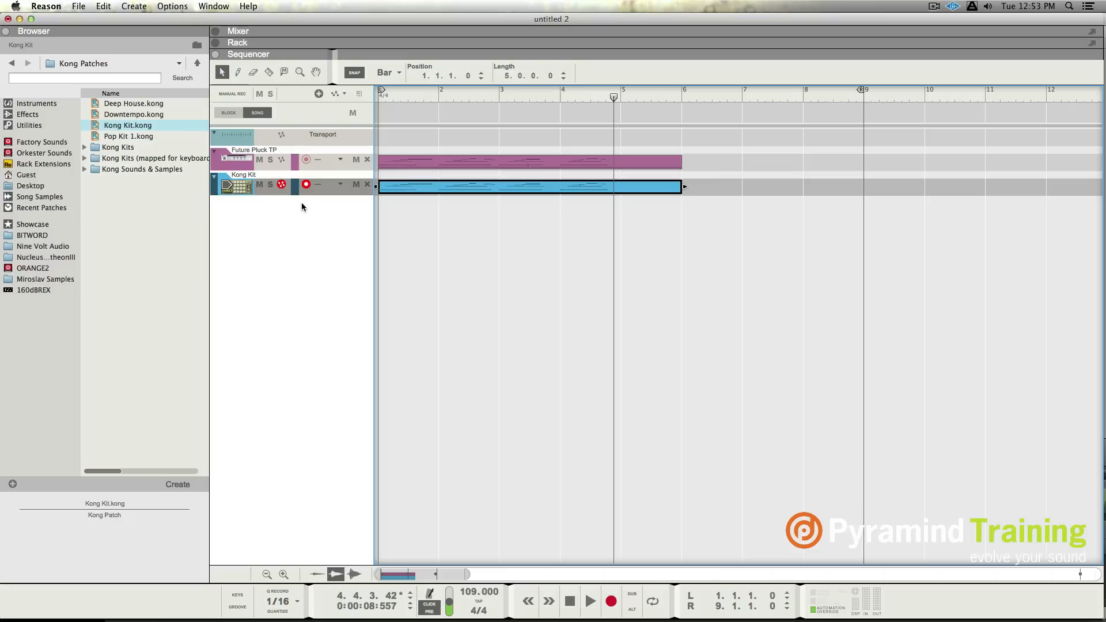
left_click(238, 42)
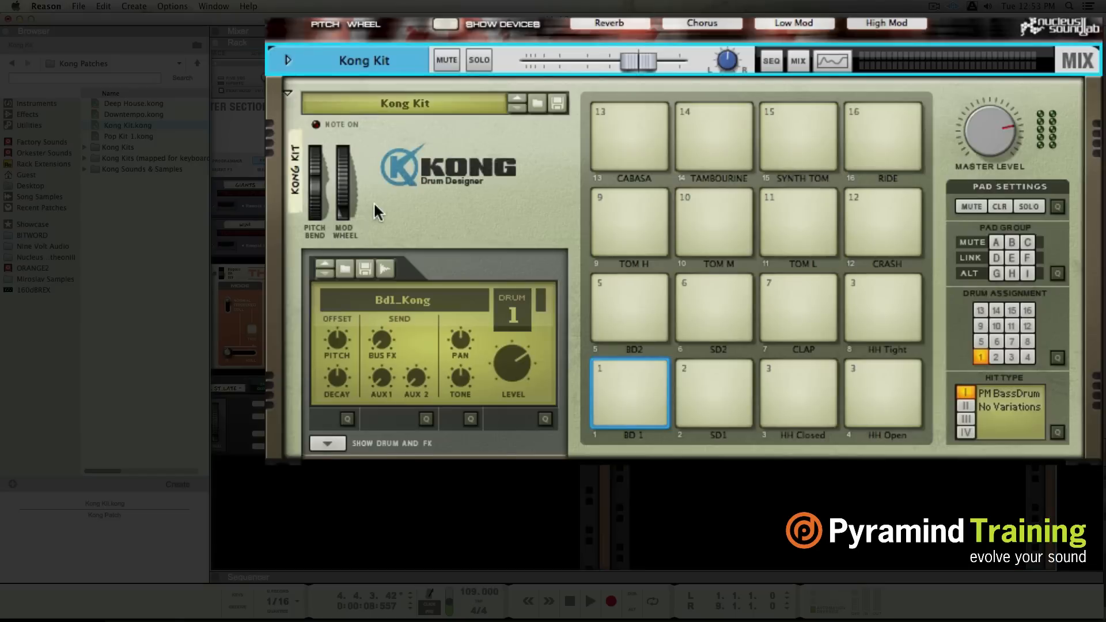
mouse_move(400, 111)
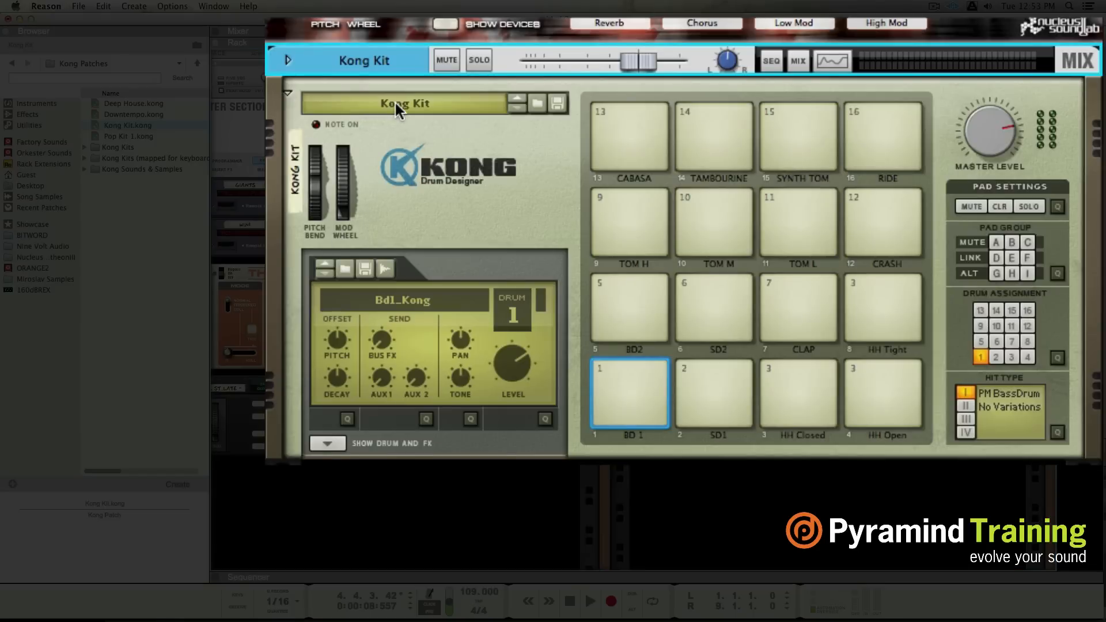
Step: Load the Downtempo.kong patch into Kong and return to the sequencer
left_click(404, 103)
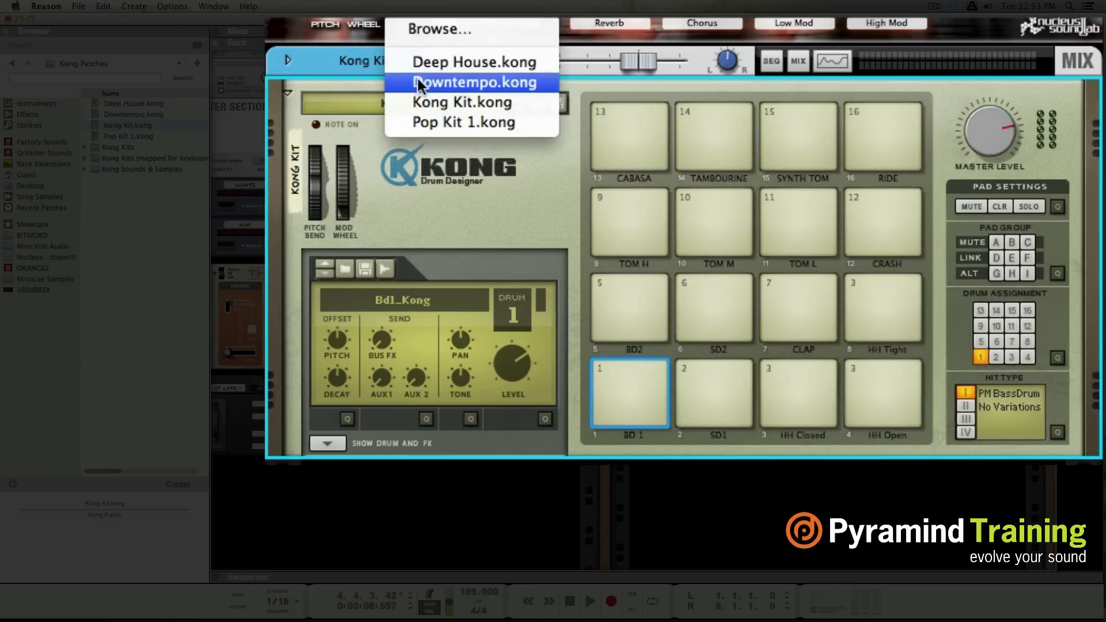
left_click(477, 82)
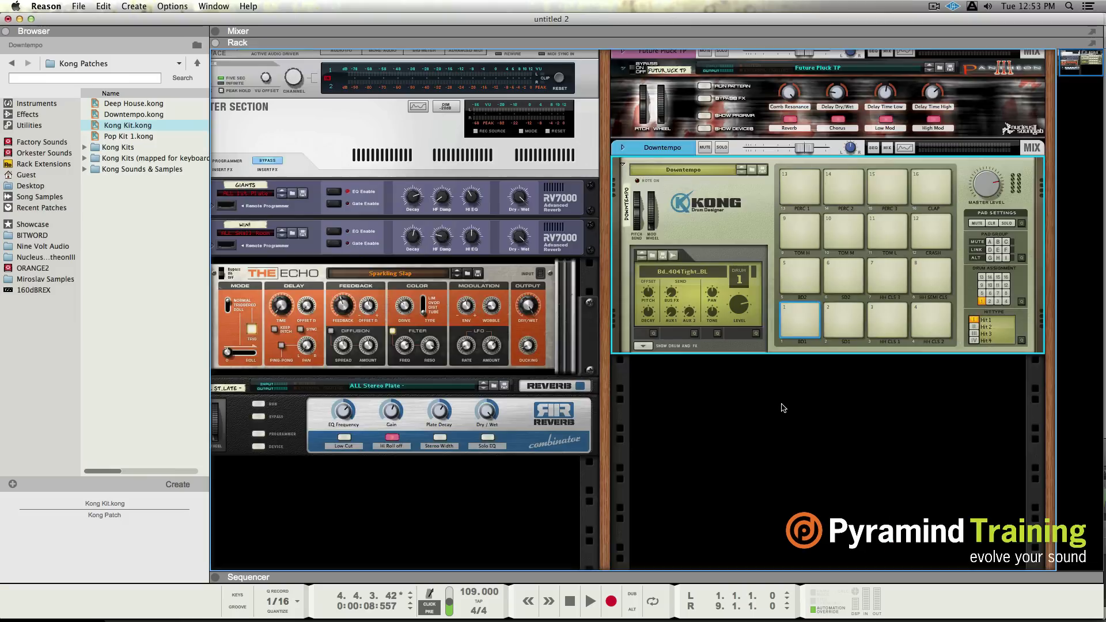
left_click(247, 53)
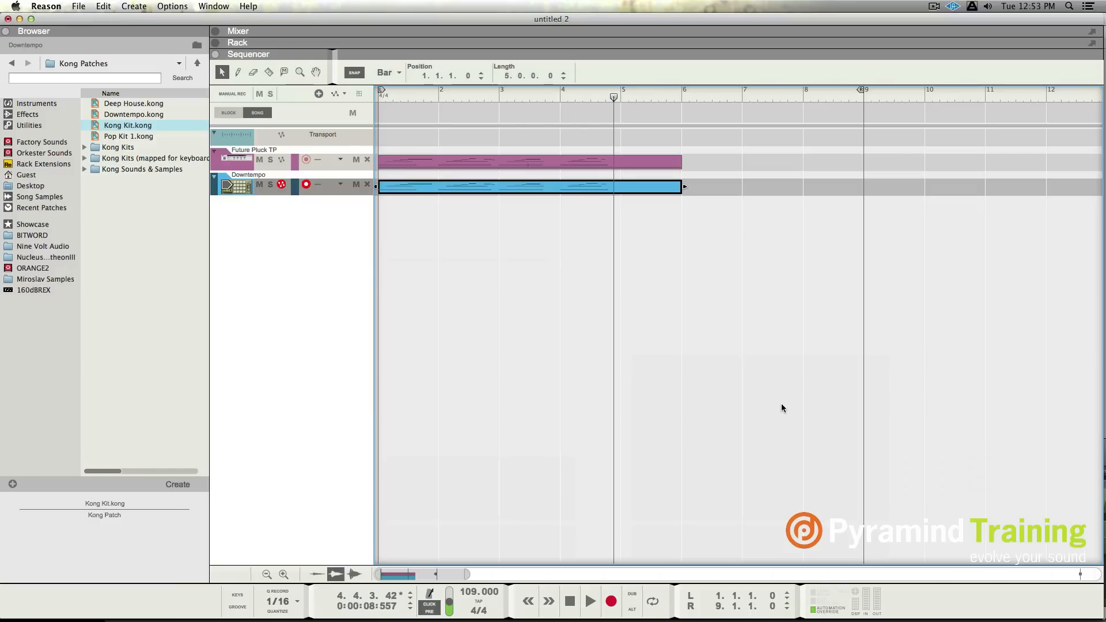
Step: Delete the last TOM M note and draw a TOM L note starting at bar 4
double_click(529, 186)
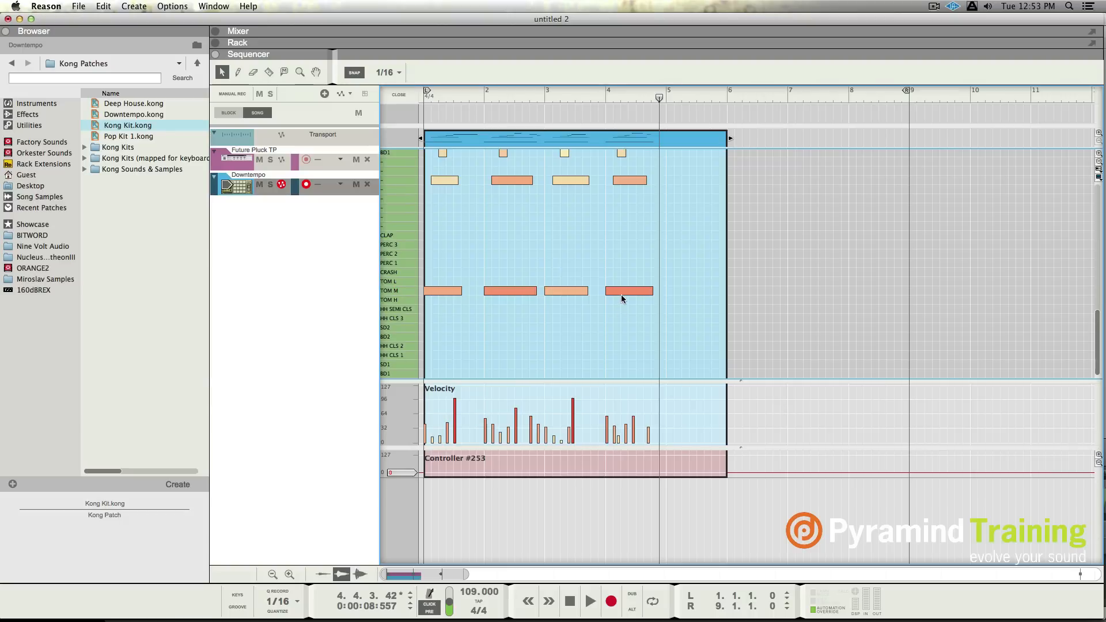
left_click(624, 290)
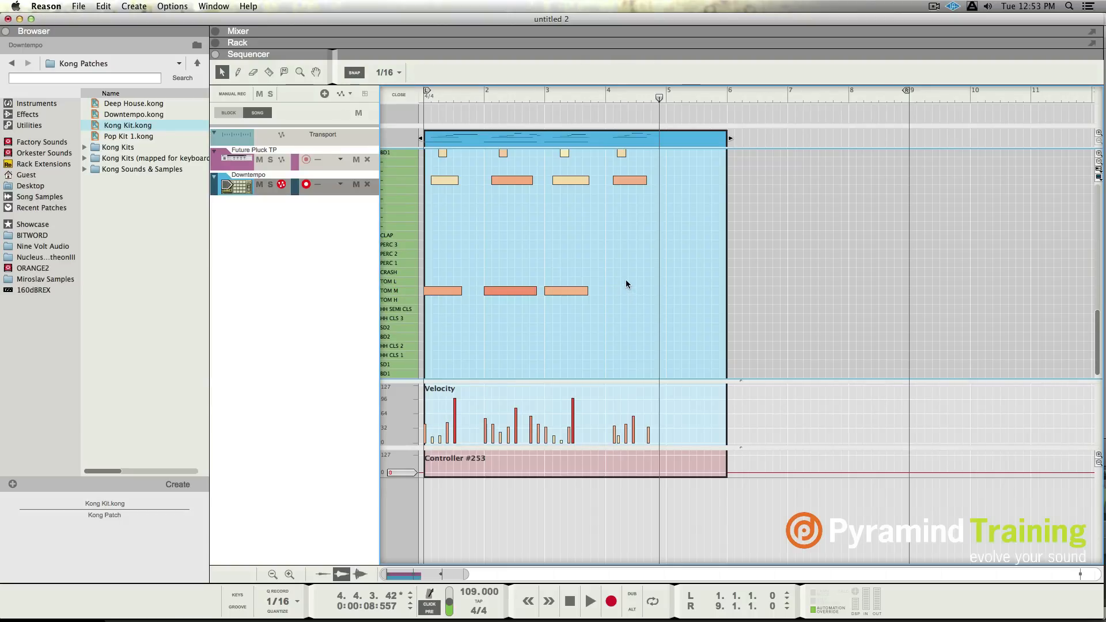
left_click(624, 283)
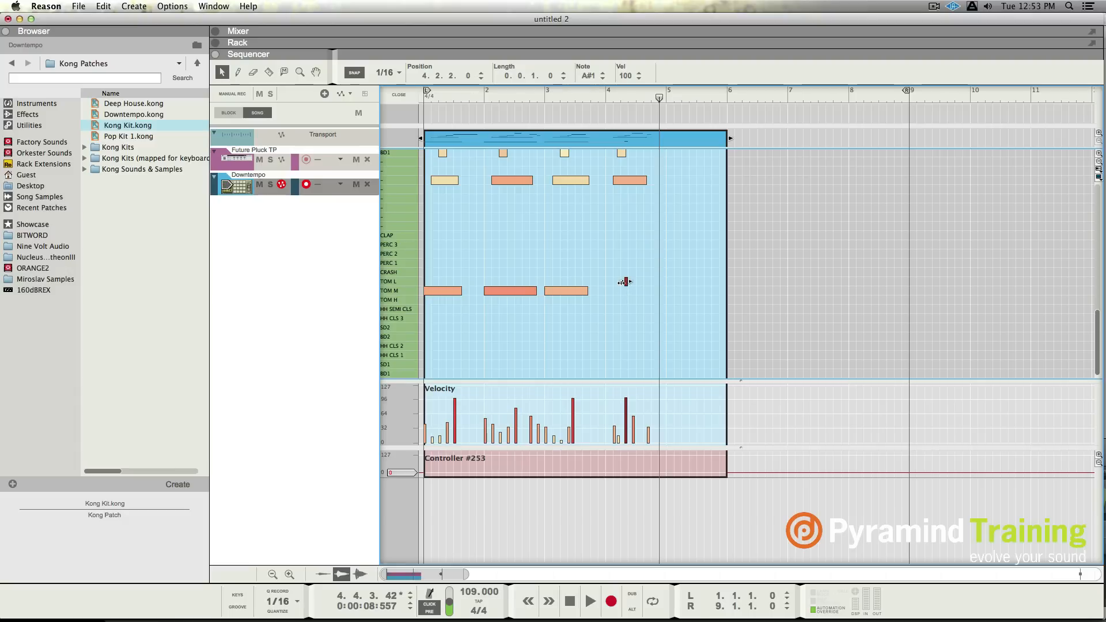
left_click(613, 282)
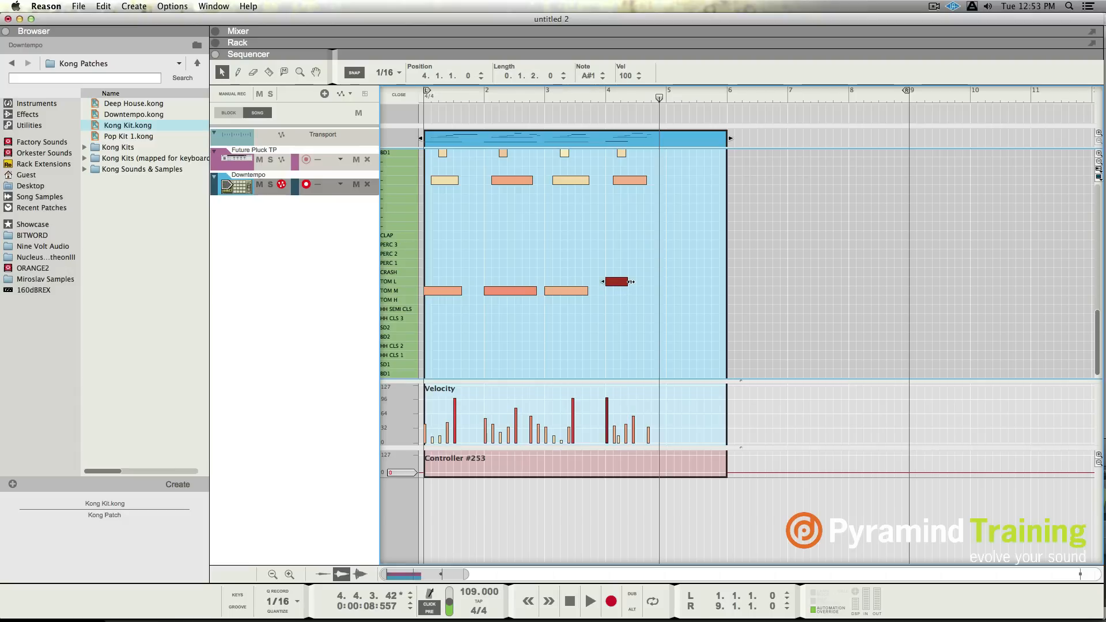